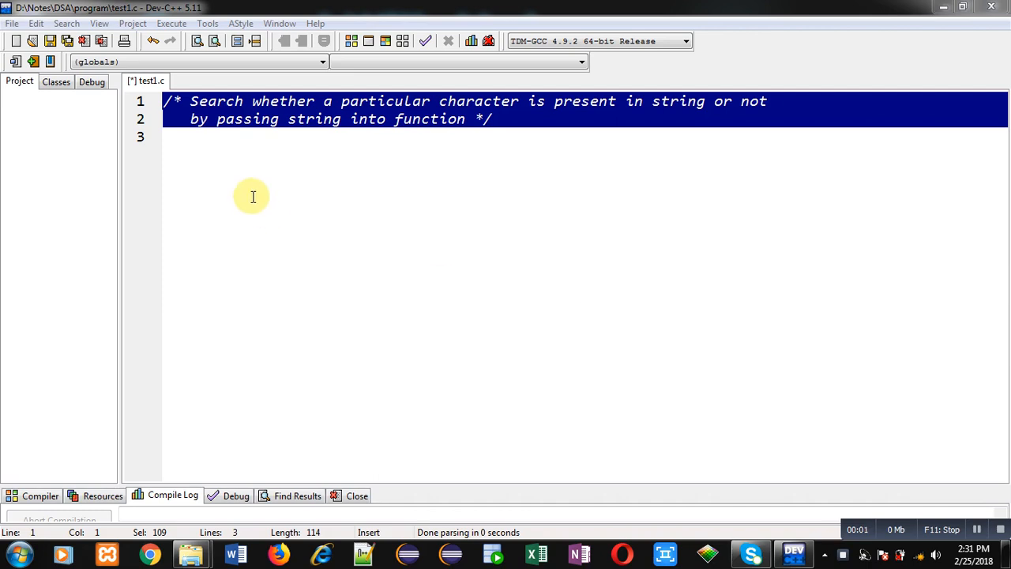
pyautogui.moveTo(236, 162)
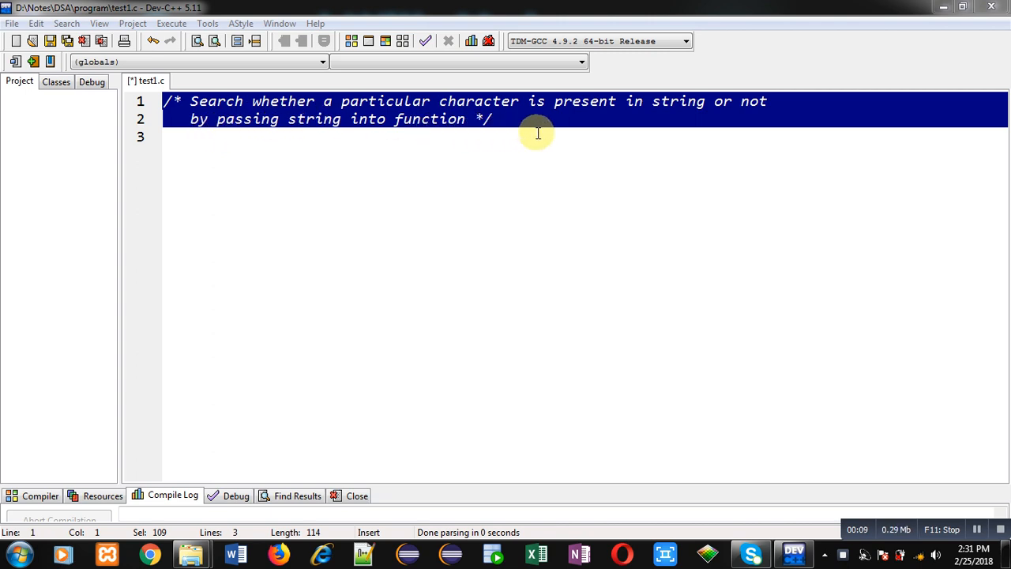
pyautogui.moveTo(346, 139)
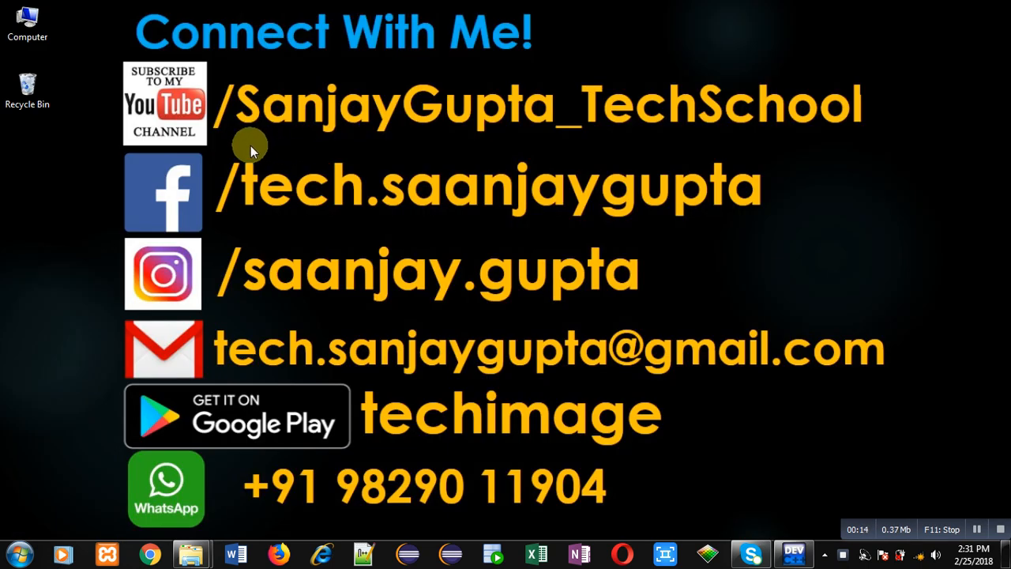
pyautogui.moveTo(184, 152)
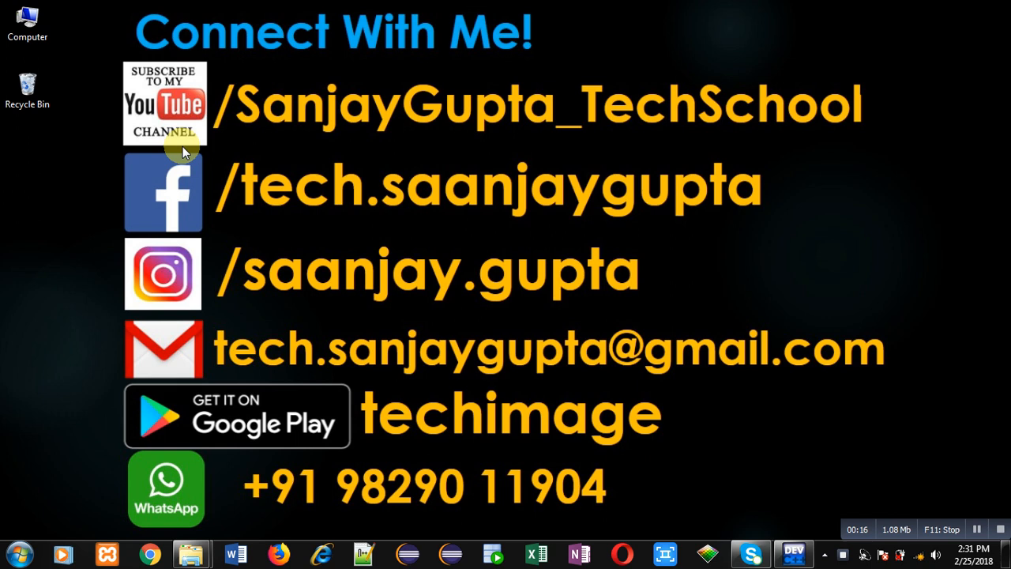
pyautogui.moveTo(245, 143)
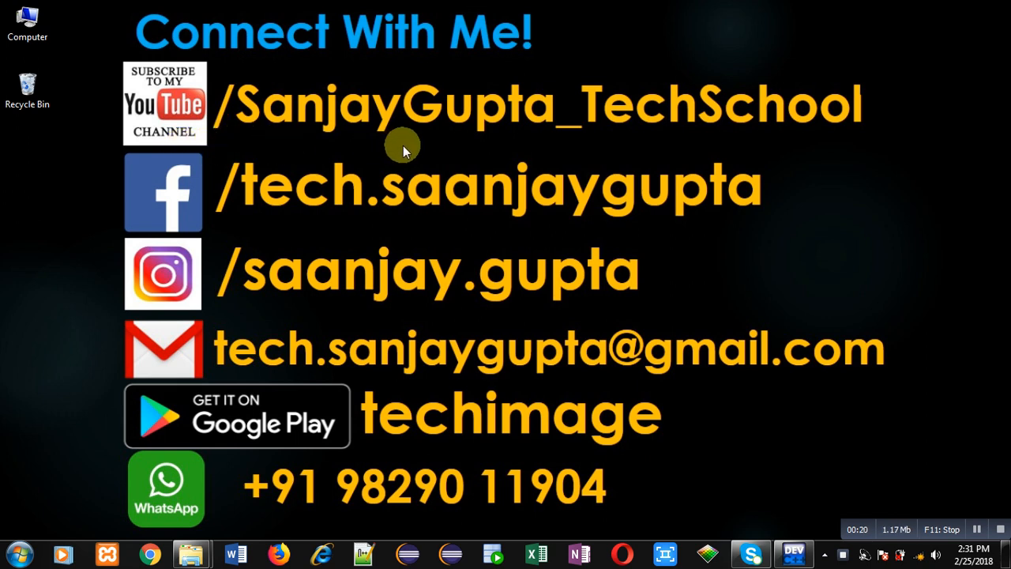
pyautogui.moveTo(584, 240)
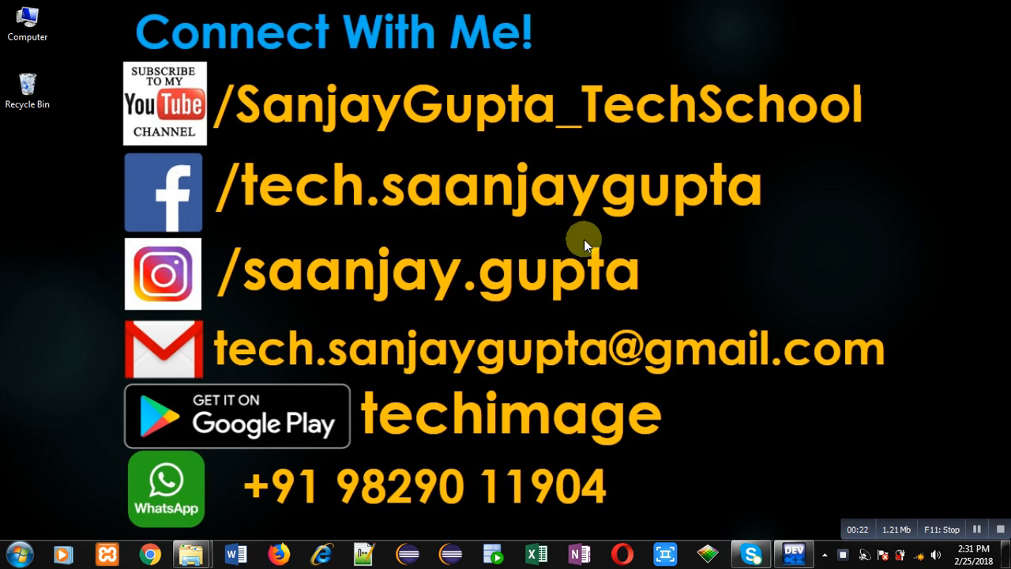
pyautogui.moveTo(528, 456)
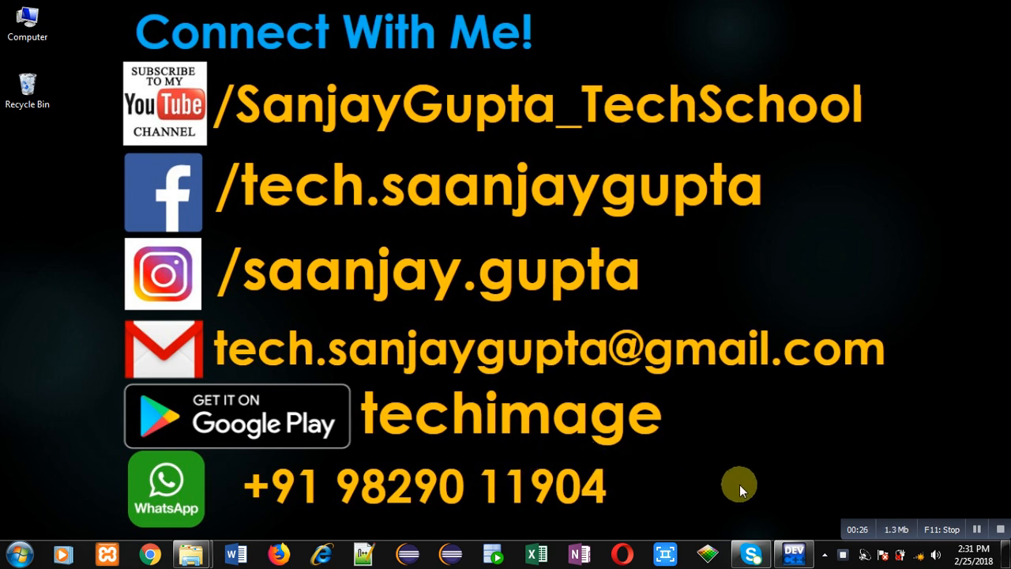
# Step: Return to the Dev-C++ editor holding the character search program file
pyautogui.click(793, 553)
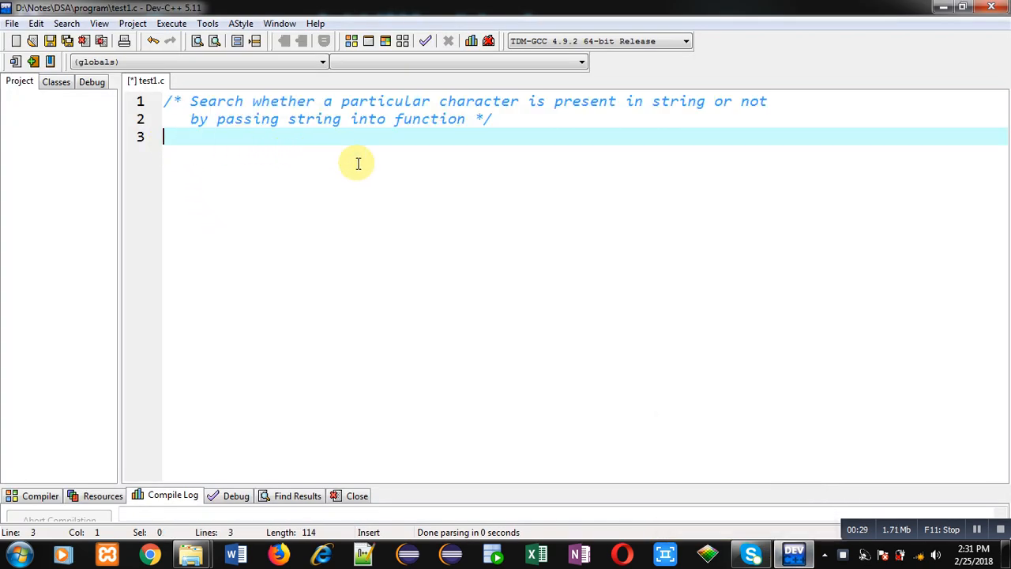
# Step: Include stdio.h and declare the prototype void search(char [], char)
pyautogui.write('#include')
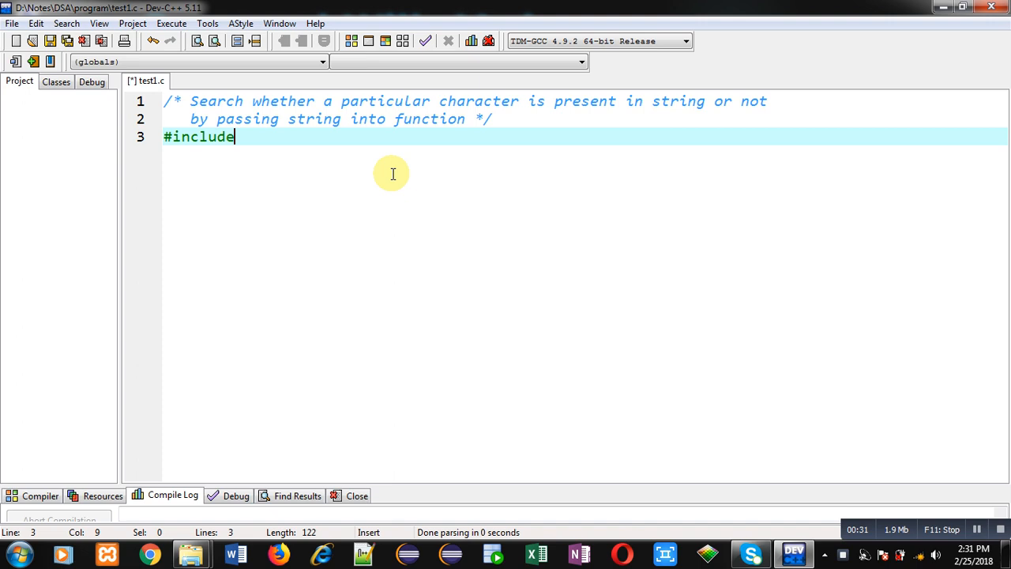
pyautogui.write('<stdio.h>')
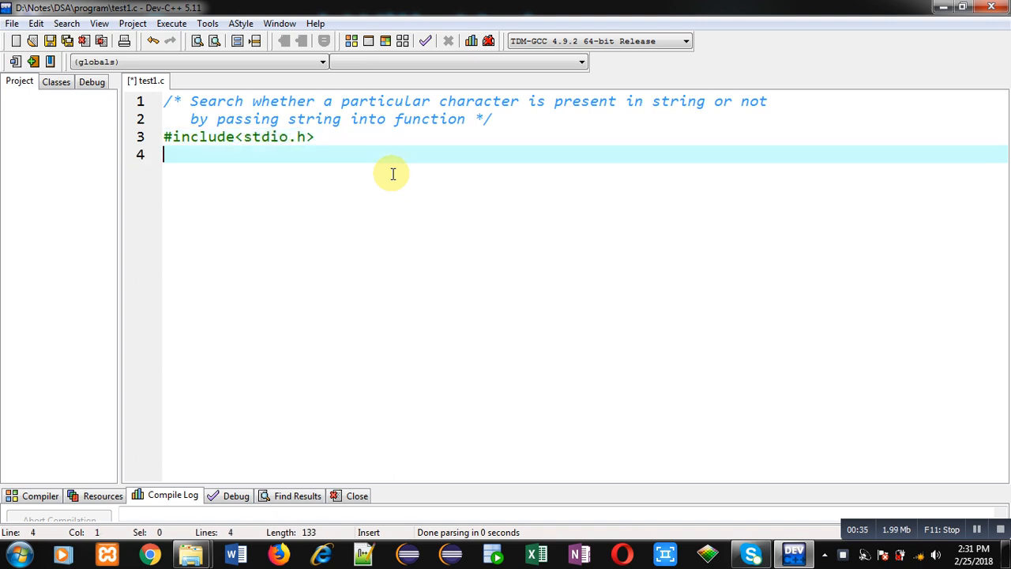
pyautogui.write('void search')
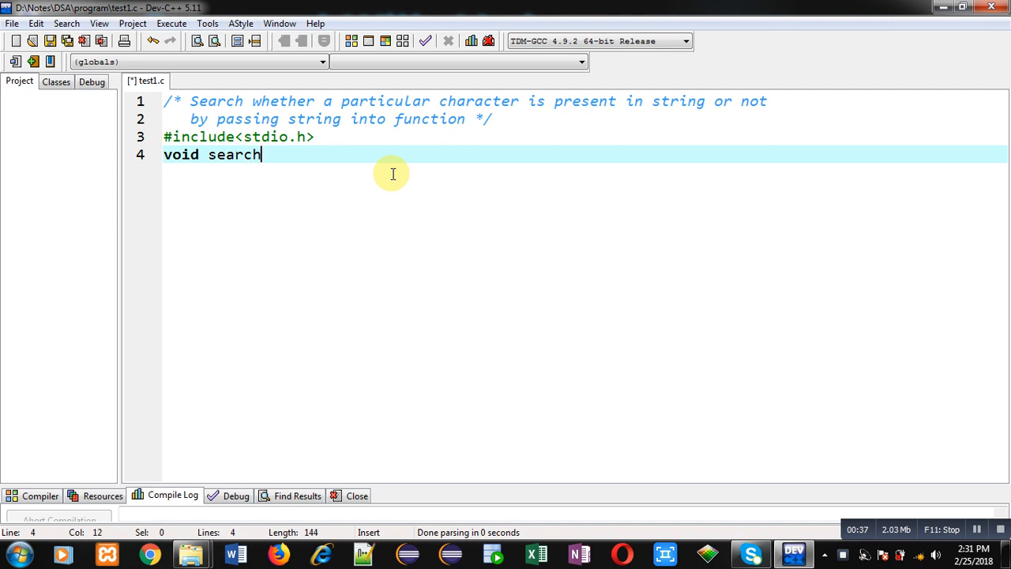
pyautogui.write('()')
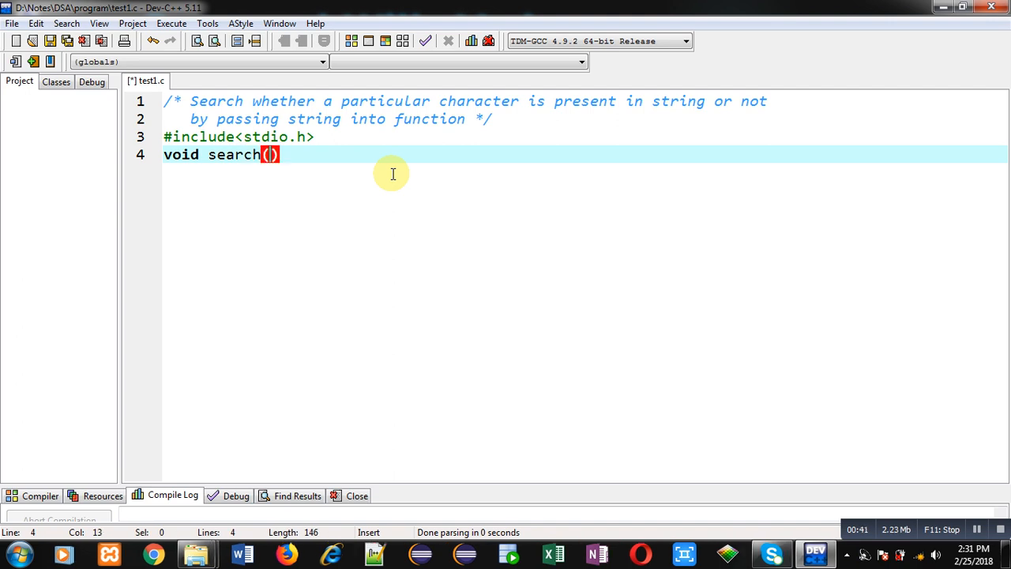
pyautogui.write('char')
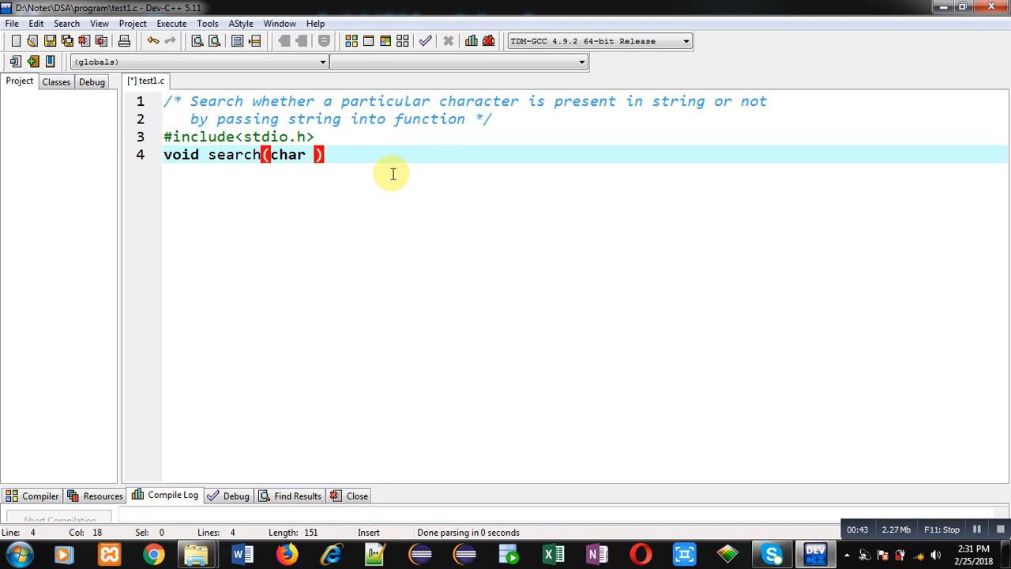
pyautogui.write('[],')
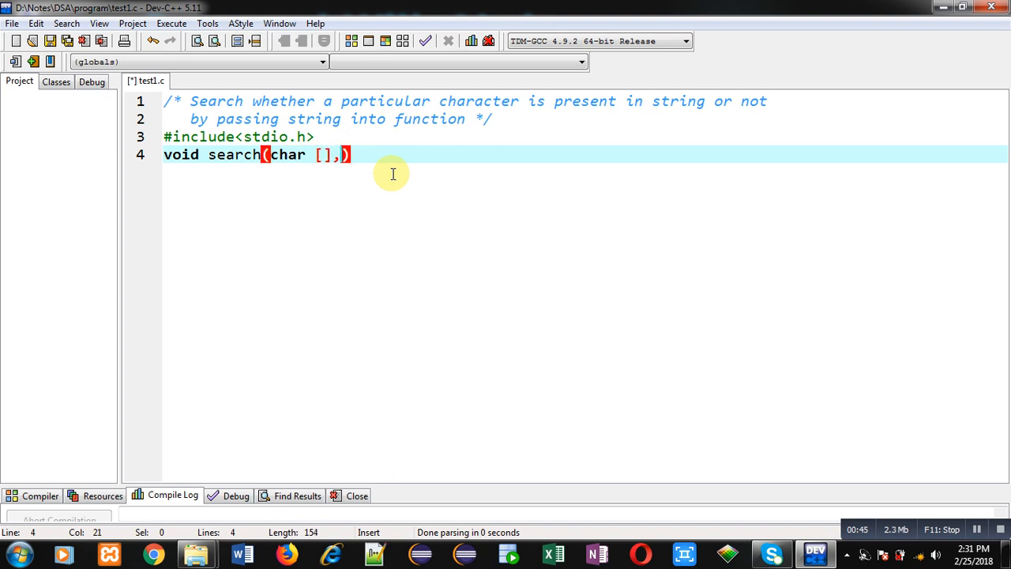
pyautogui.write('char')
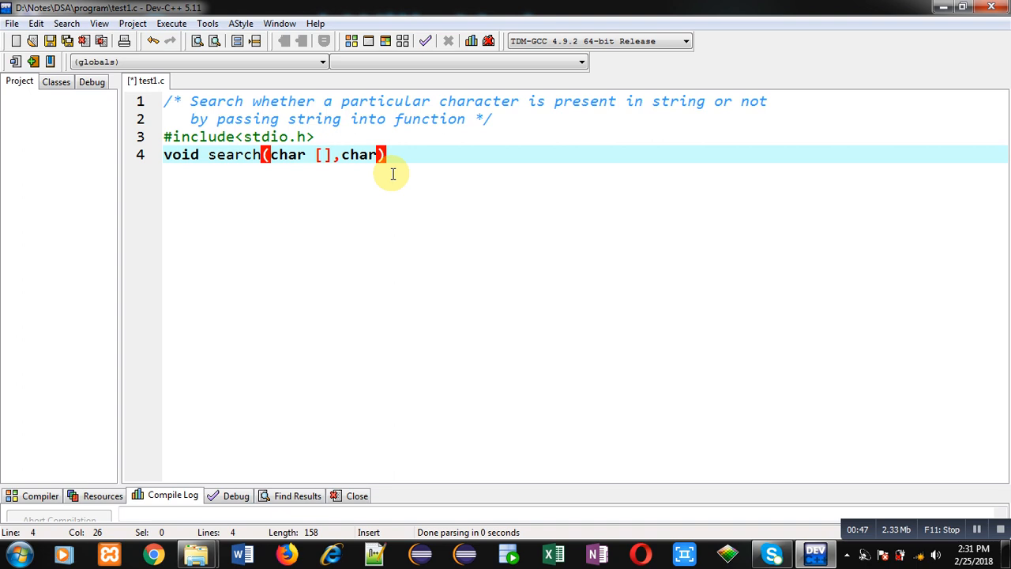
pyautogui.write(');')
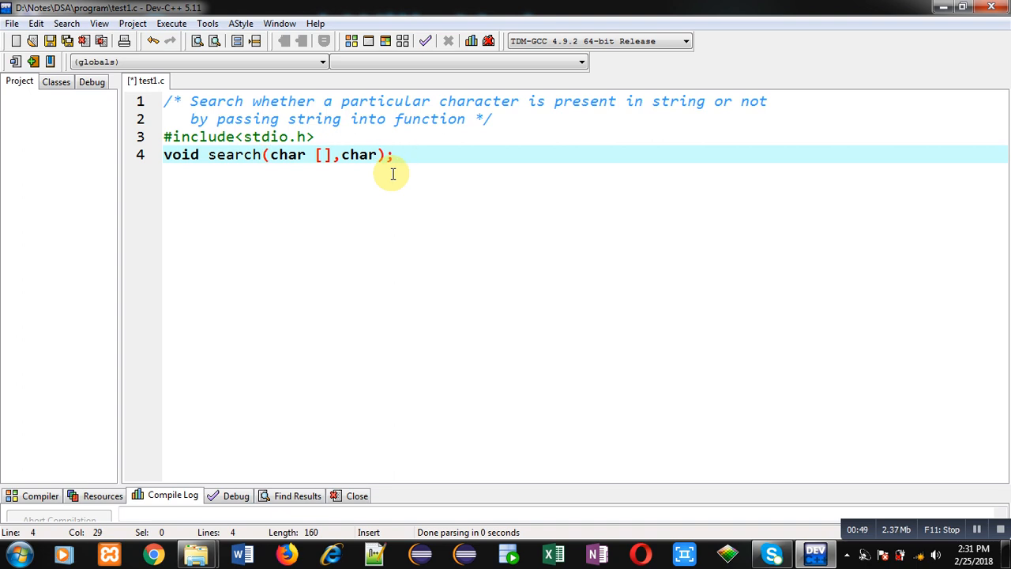
# Step: Add the //function declaration comment and begin typing int main
pyautogui.write('//fu')
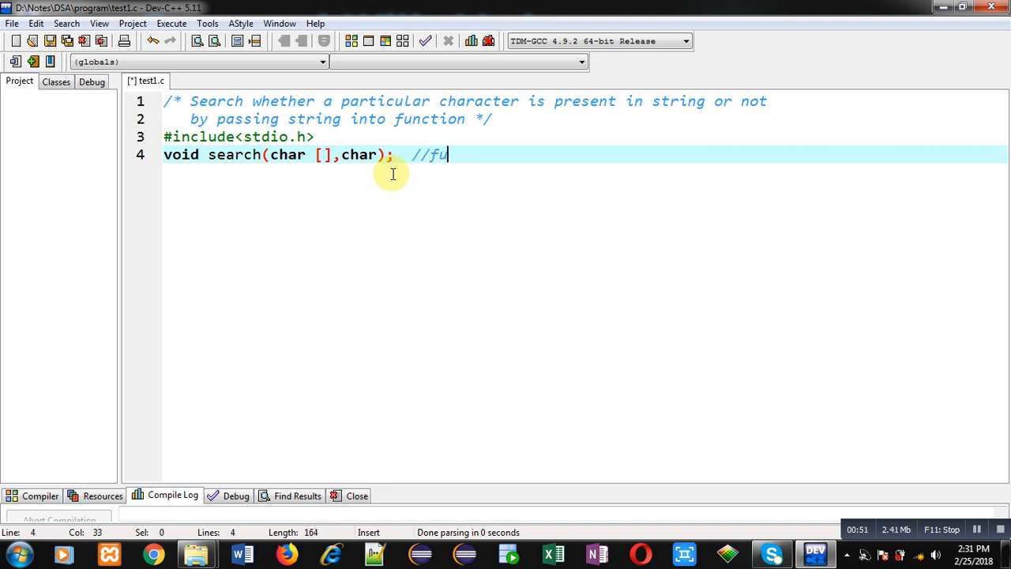
pyautogui.write('nction dec')
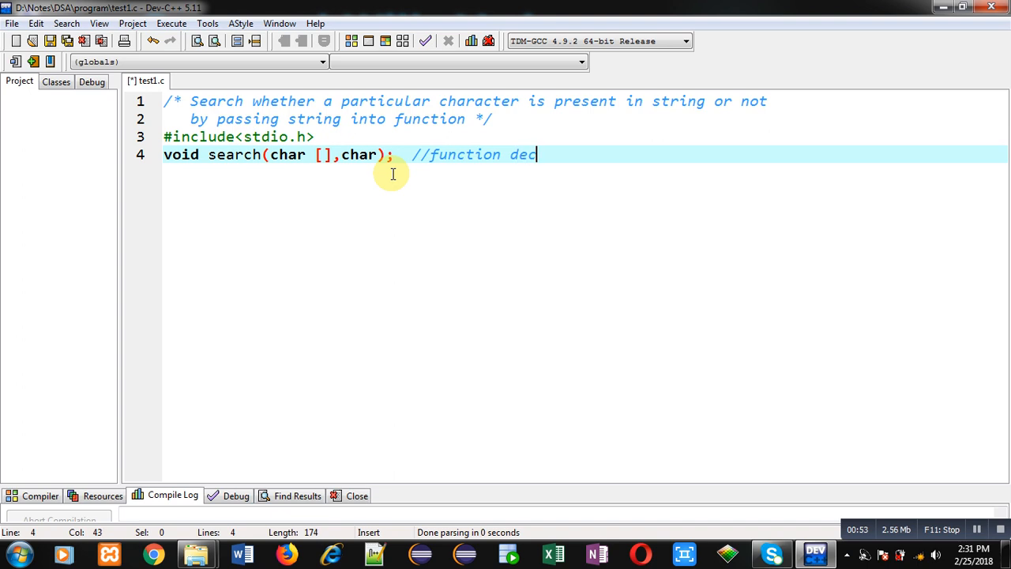
pyautogui.write('laration\\nint ma')
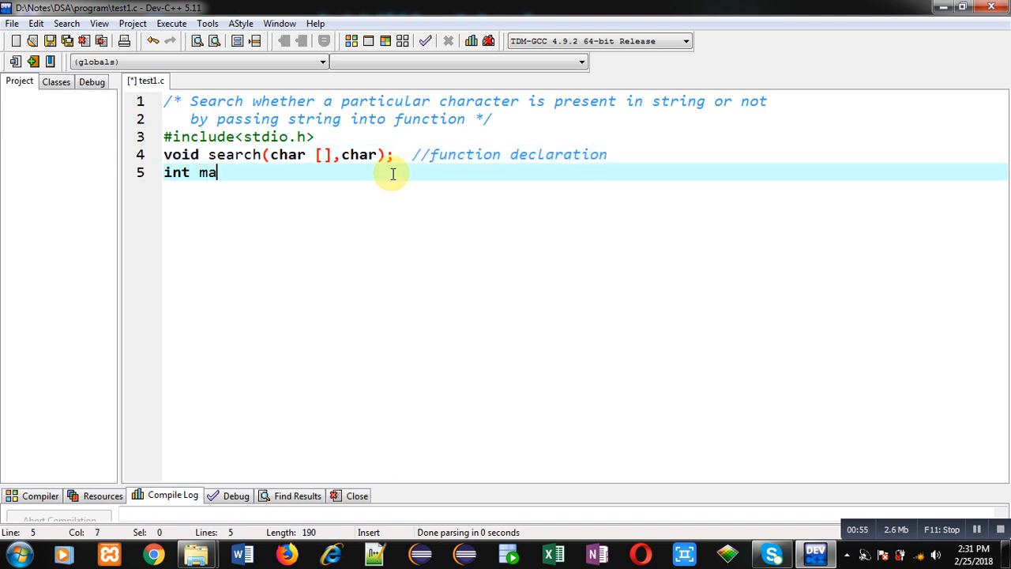
# Step: In main declare char str[10], ch, prompt "Enter String =" and read it with gets(str)
pyautogui.write('in()')
pyautogui.write('{')
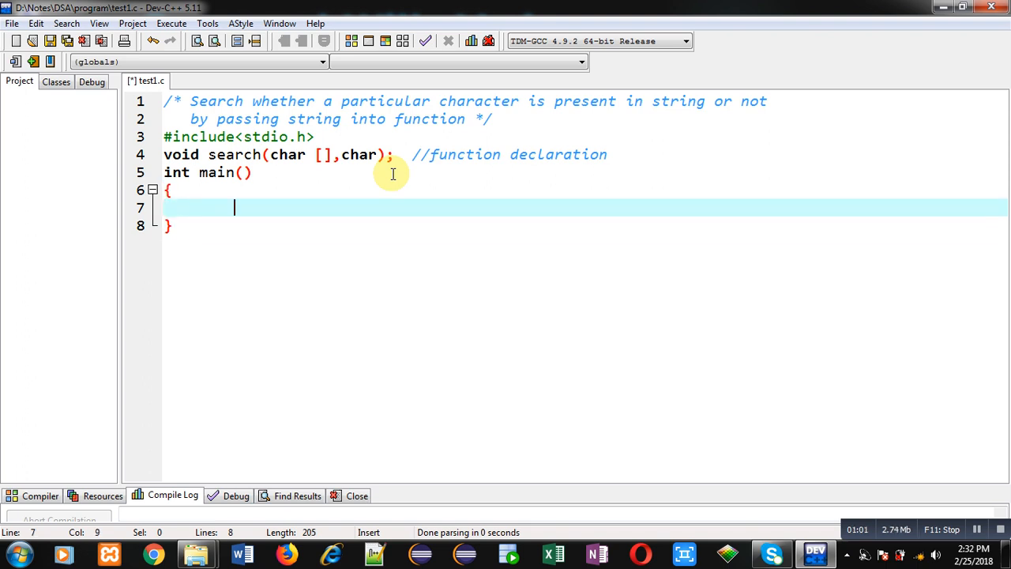
pyautogui.write('char st')
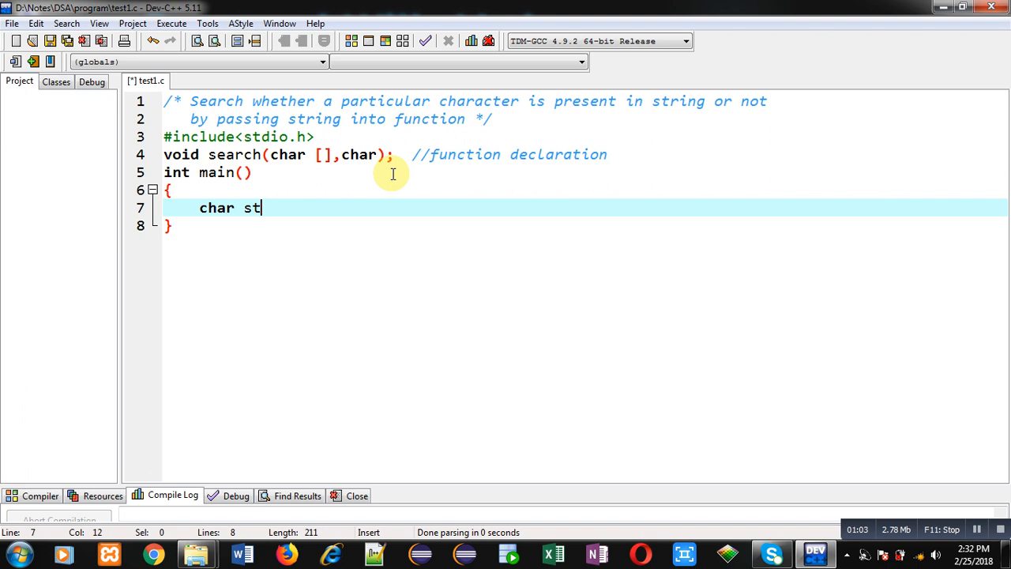
pyautogui.write('r[10]')
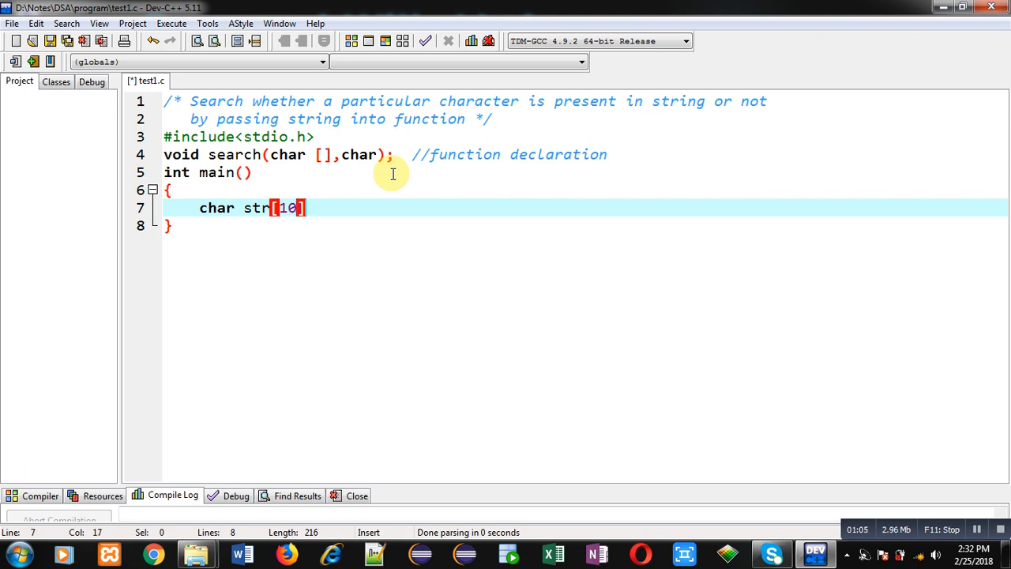
pyautogui.write('],ch;')
pyautogui.write('printf("\\')
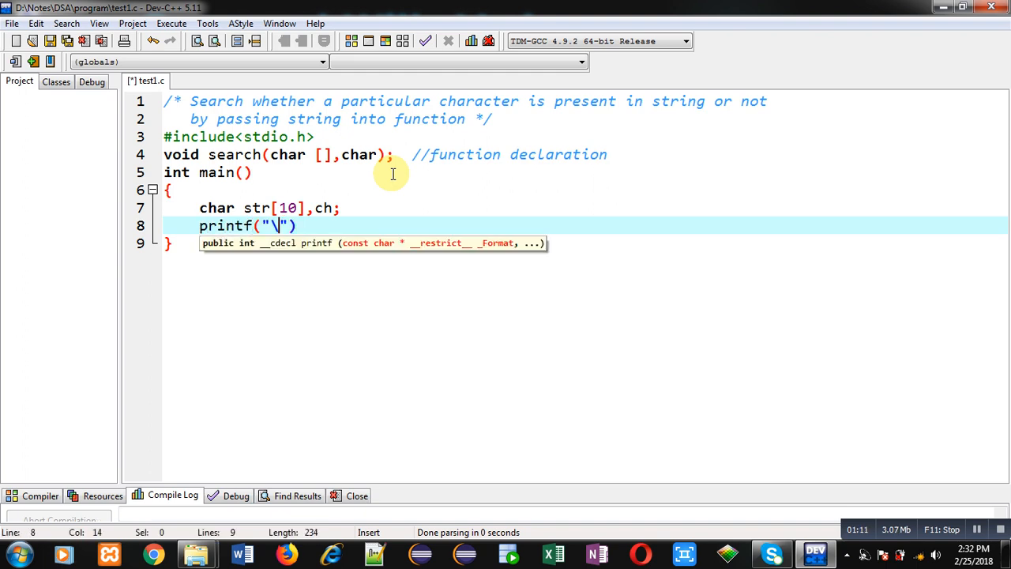
pyautogui.write('nEnter')
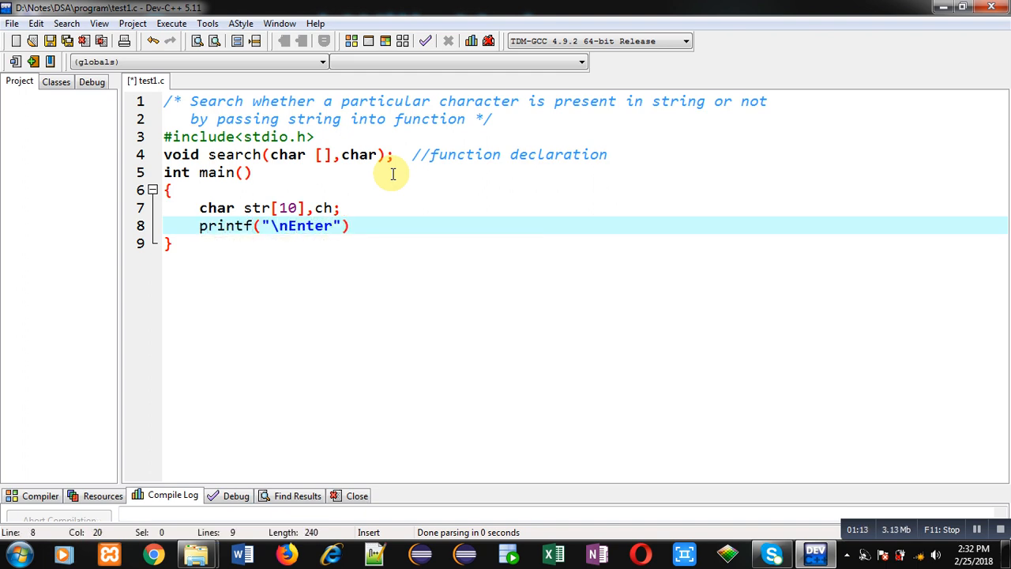
pyautogui.write('String =')
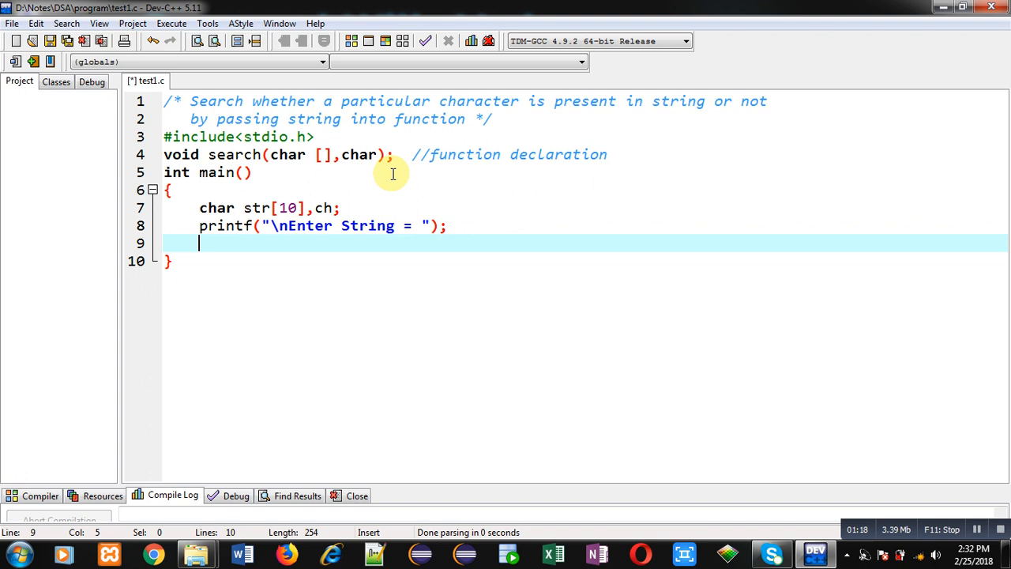
pyautogui.write('gets(str);')
pyautogui.write('printf("\\')
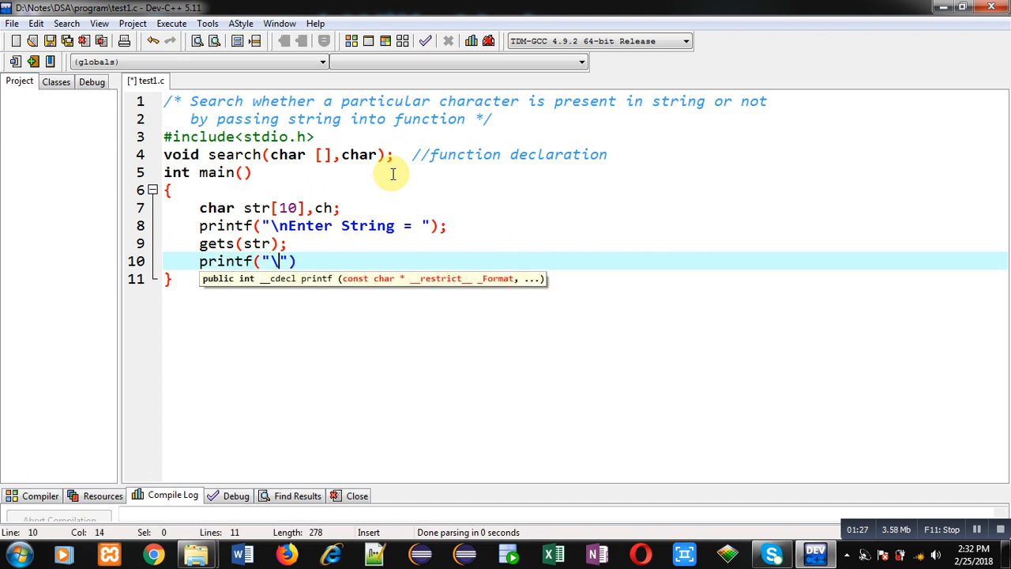
# Step: Prompt for the character to search and read it with scanf("%c",&ch)
pyautogui.write('nEnter the character you wan')
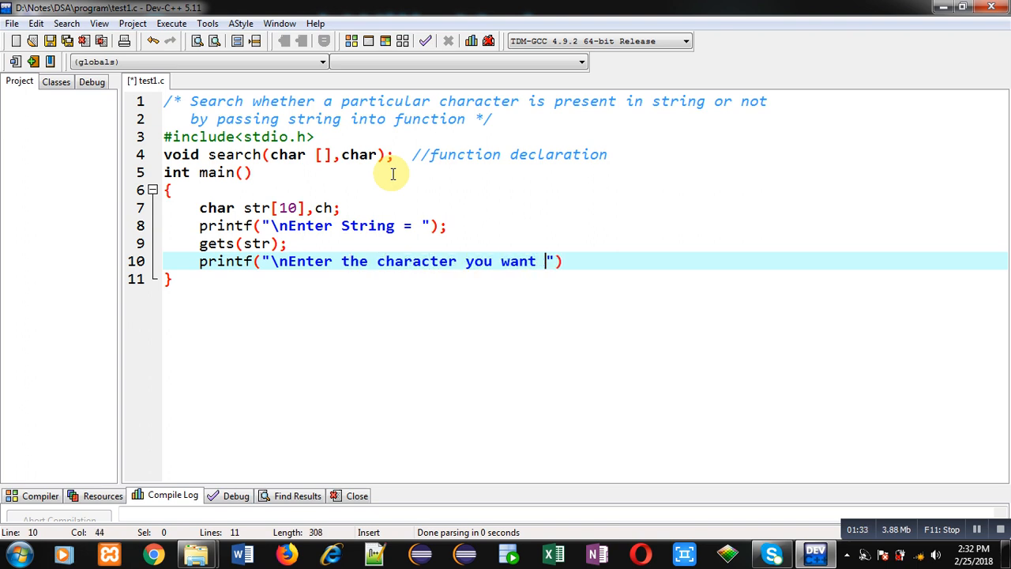
pyautogui.write('to search')
pyautogui.write('scanf')
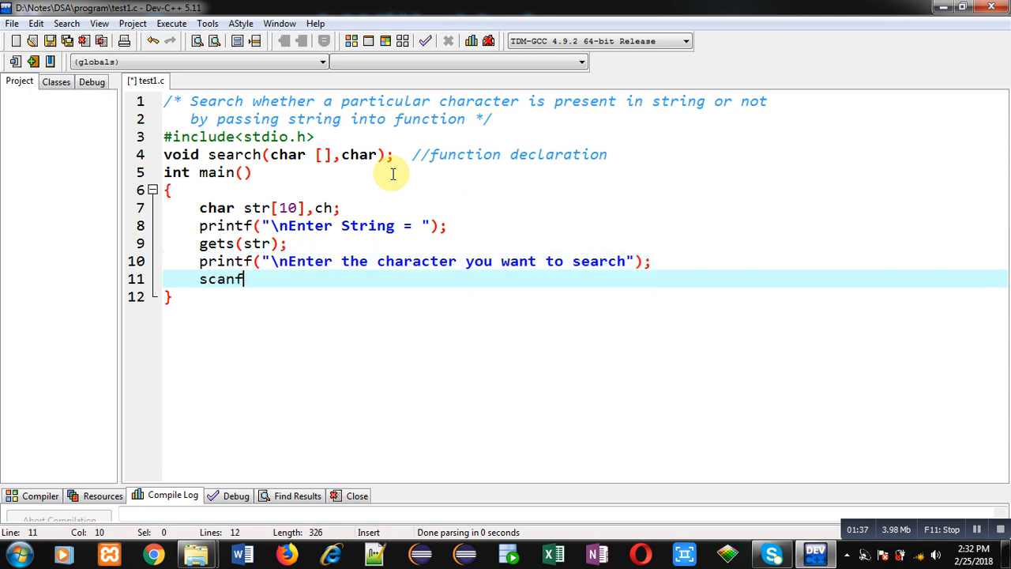
pyautogui.write('("%c")')
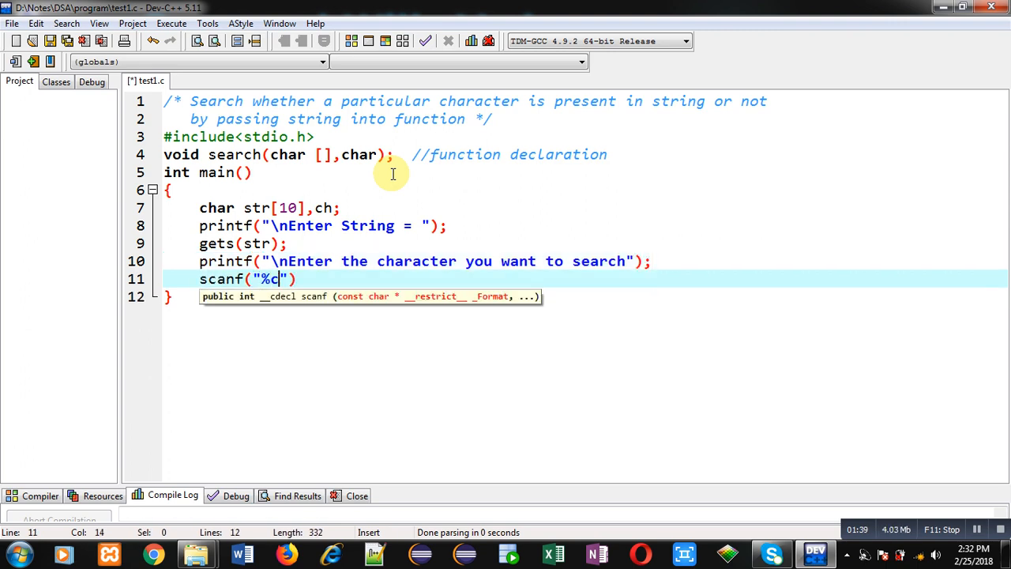
pyautogui.write(',)')
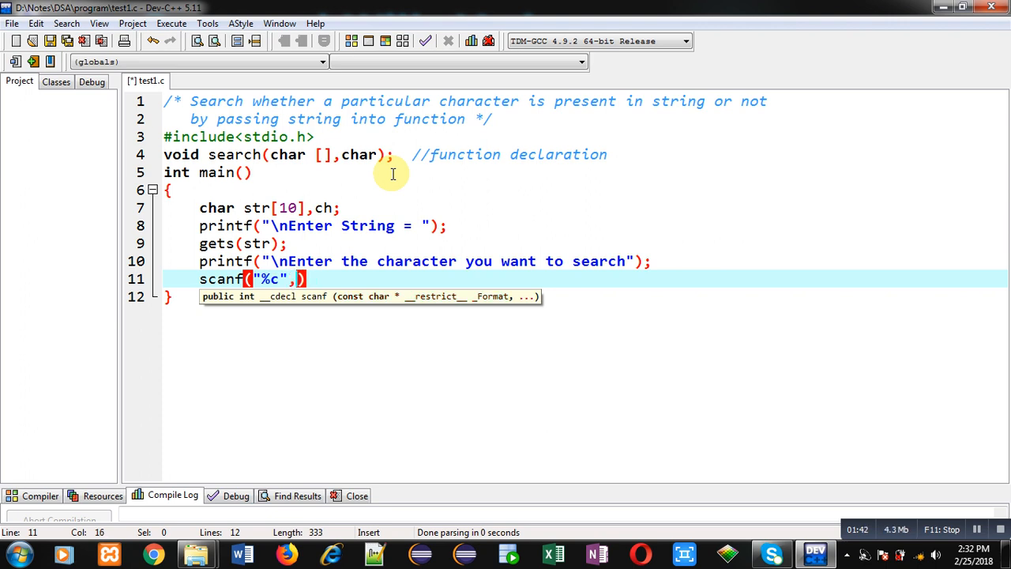
pyautogui.write('&ch')
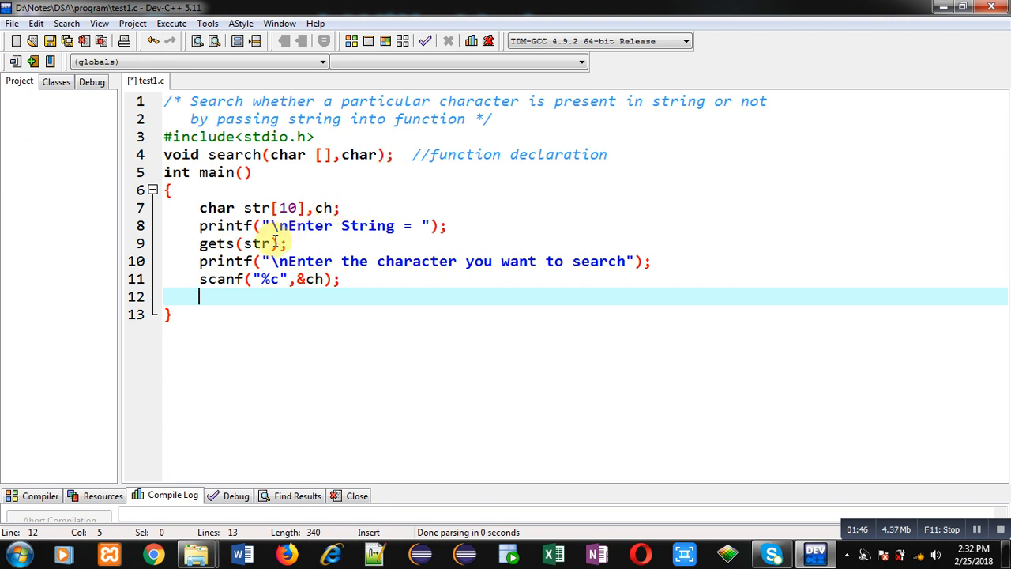
# Step: Call search(str,ch) with a //function calling comment and end main with return 0
pyautogui.click(341, 278)
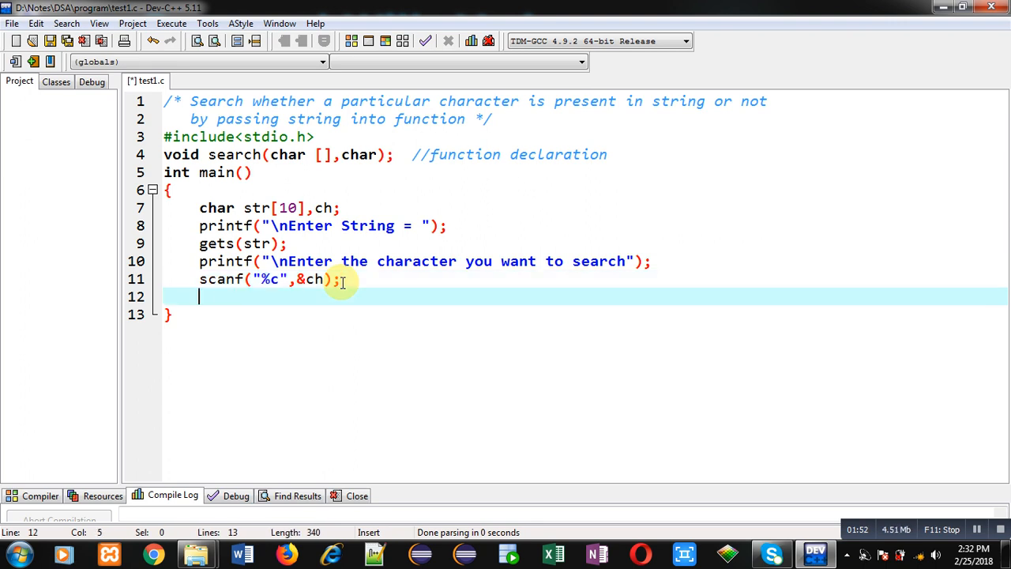
pyautogui.write('search(s)')
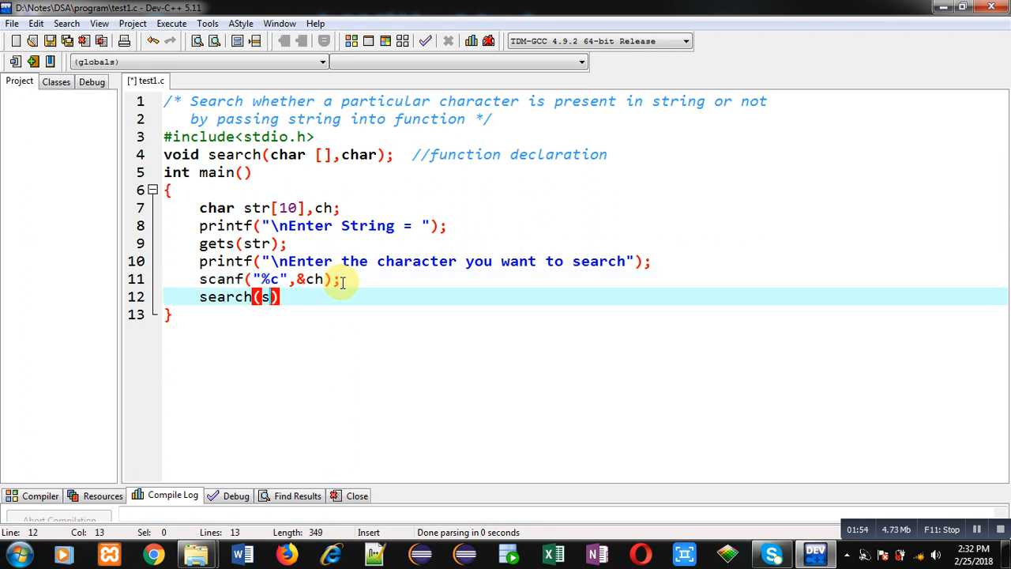
pyautogui.write('tr,ch')
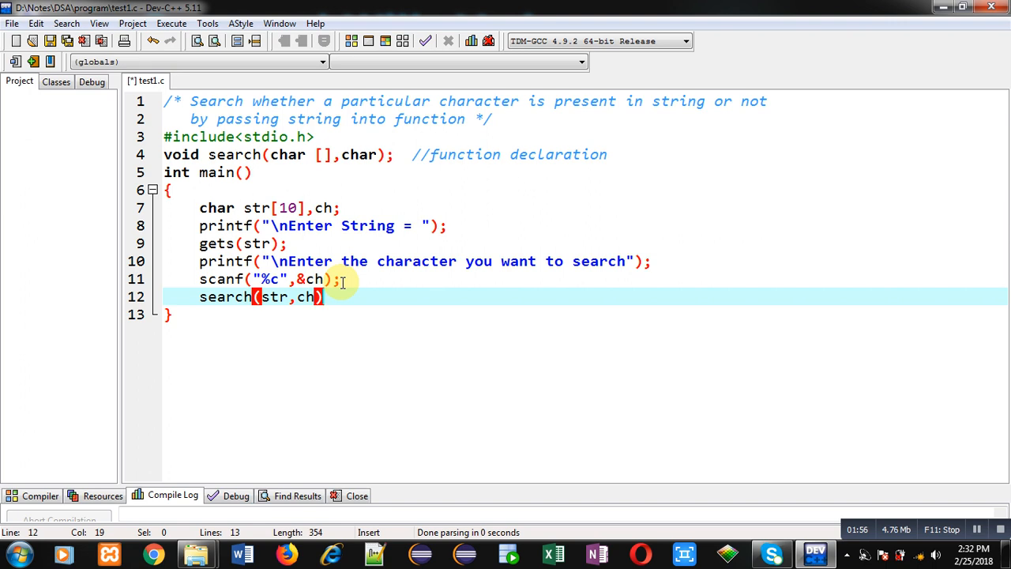
pyautogui.write(';')
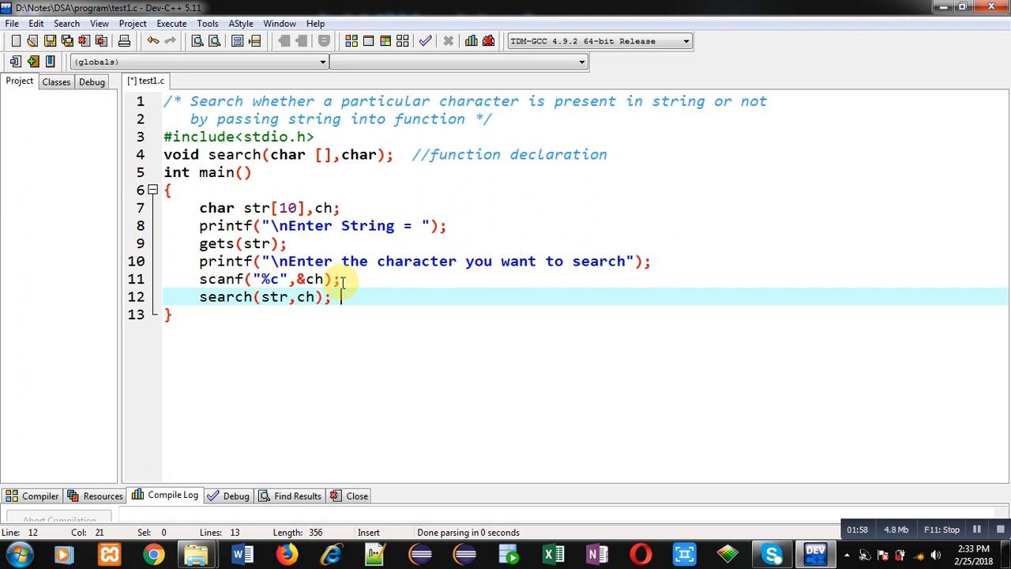
pyautogui.write('//function calling')
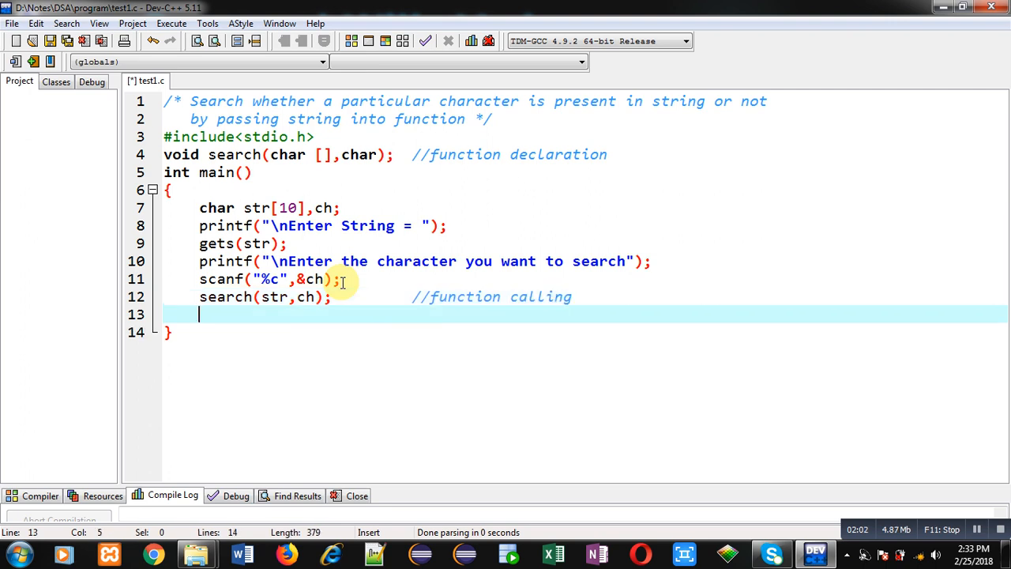
pyautogui.write('return 0;')
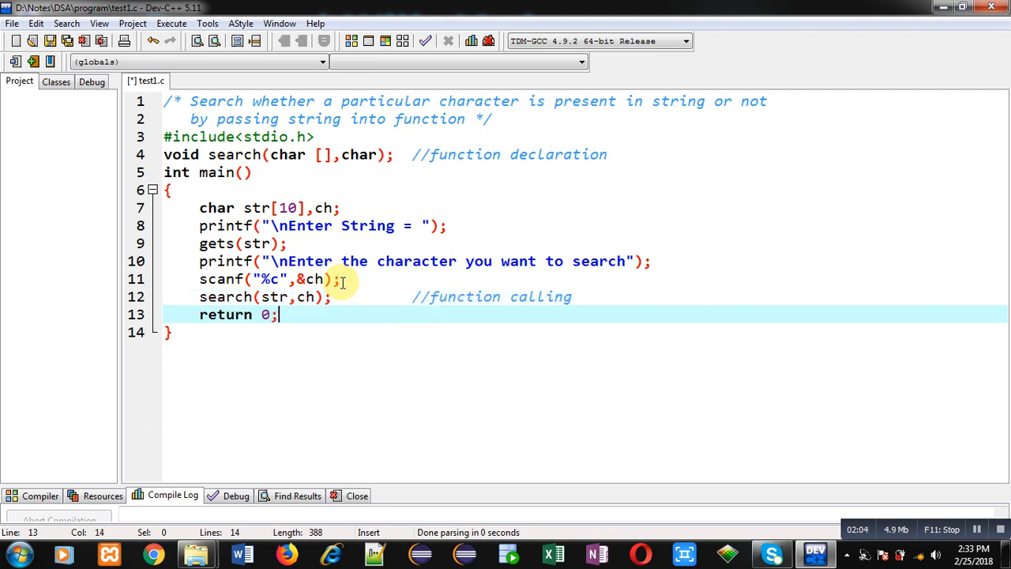
pyautogui.press('enter')
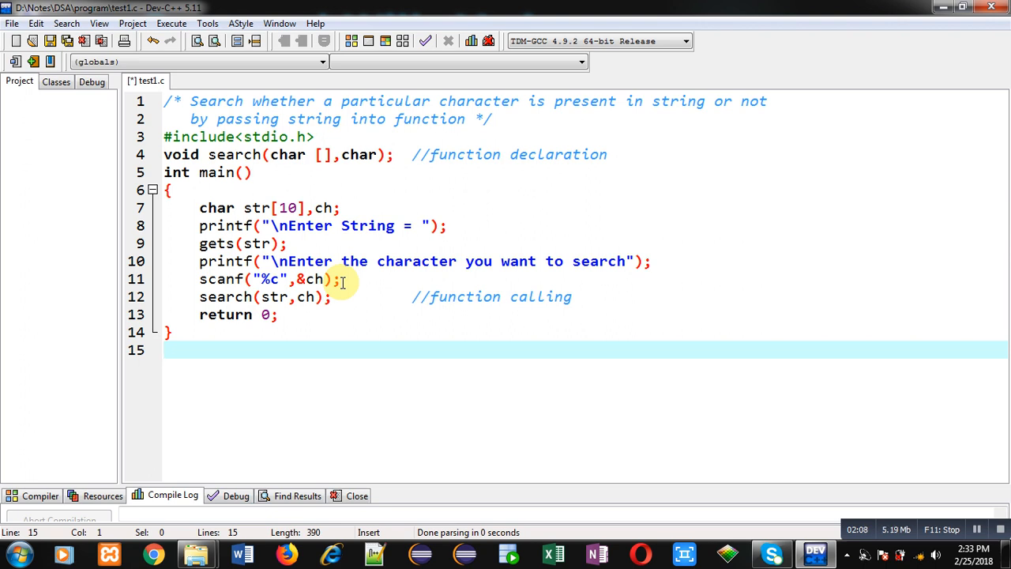
# Step: Write the header void search(char str[],char ch) with a //function definition comment
pyautogui.write('void')
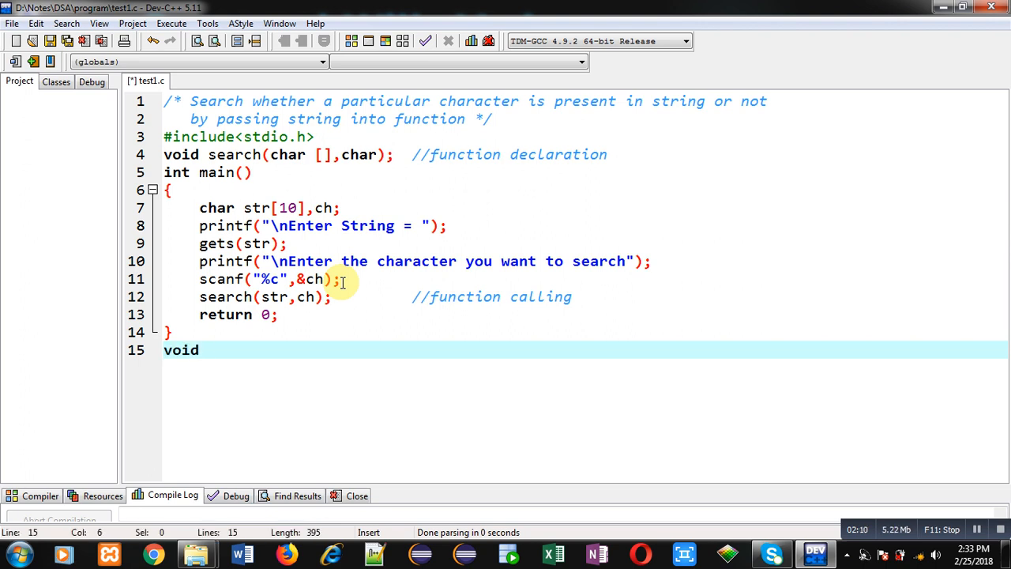
pyautogui.write('search()')
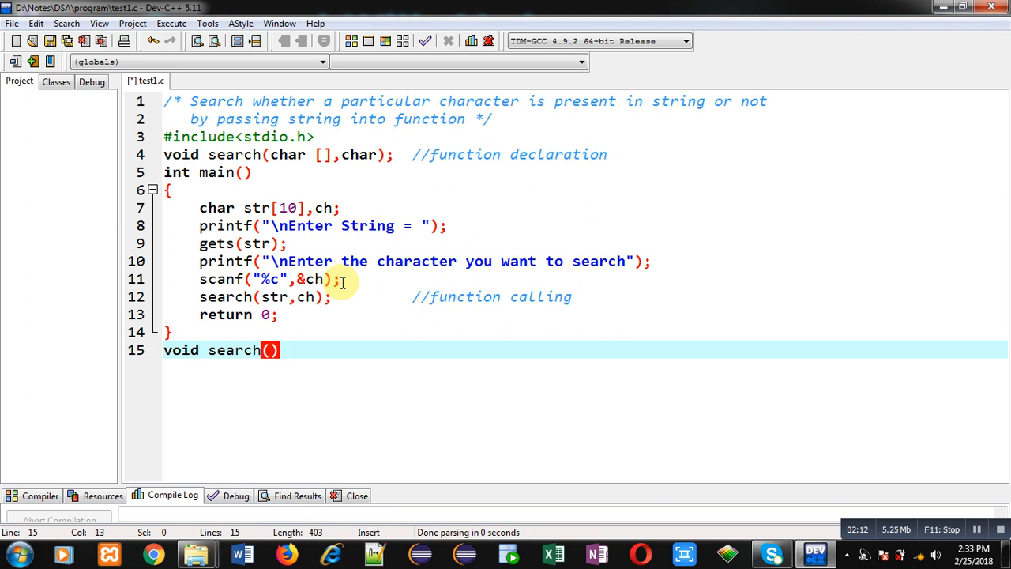
pyautogui.write('char str[')
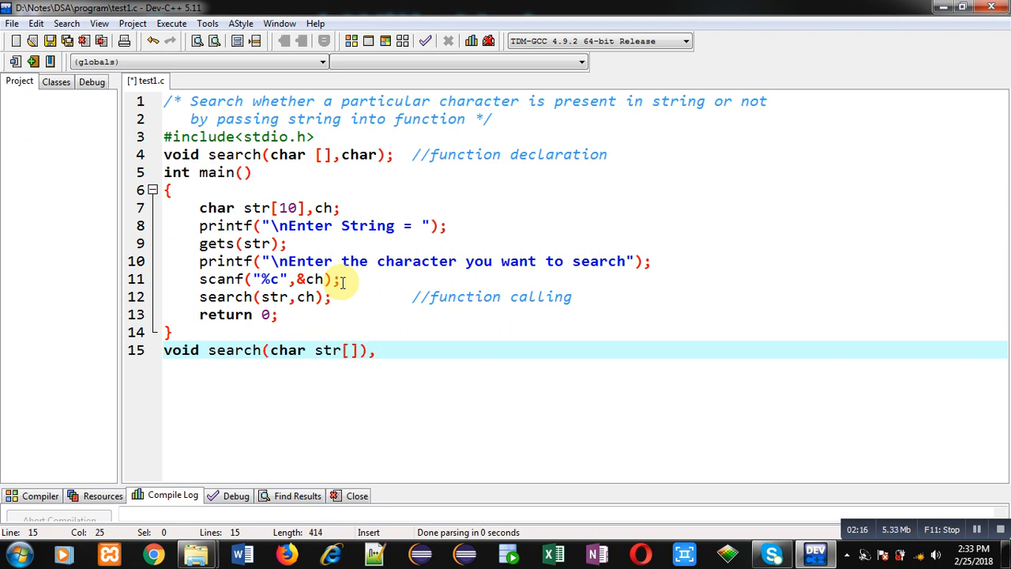
pyautogui.write(',ch')
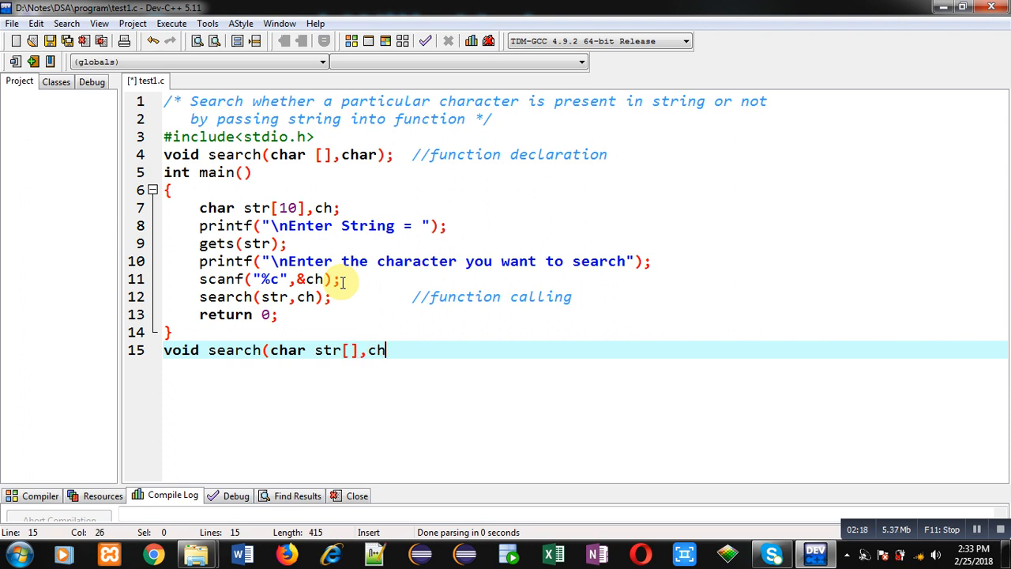
pyautogui.write('ar ch)')
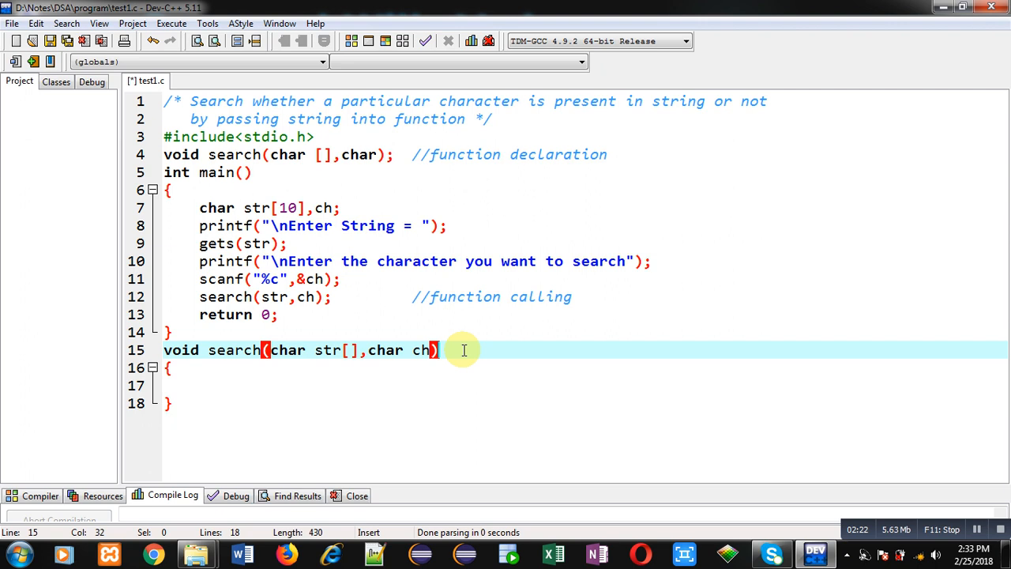
pyautogui.write('//')
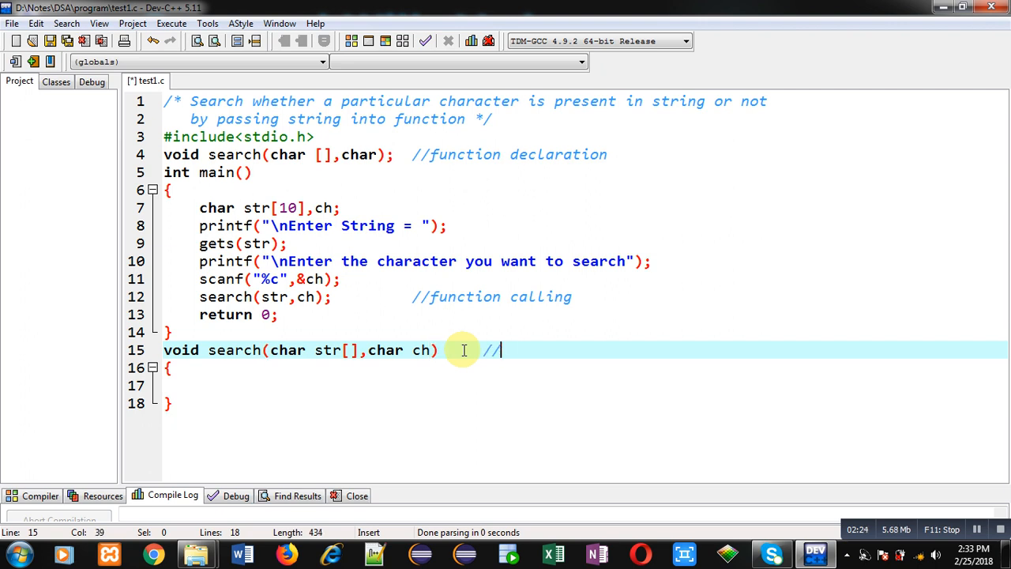
pyautogui.write('function definition')
pyautogui.click(586, 386)
pyautogui.write('int')
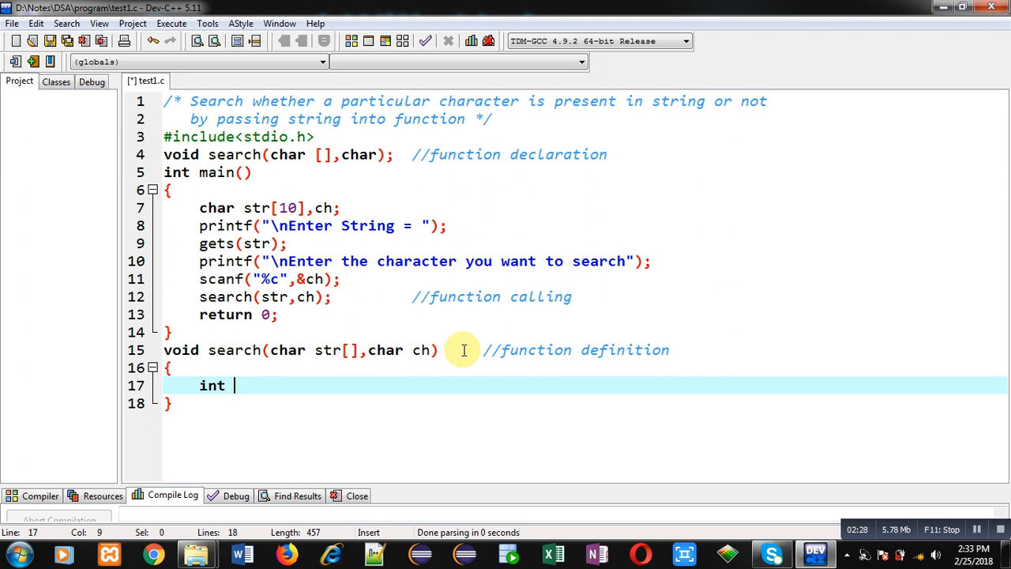
# Step: Declare int i,f=0 and loop for(i=0;str[i]!='\0';i++) over the string
pyautogui.write('i;f')
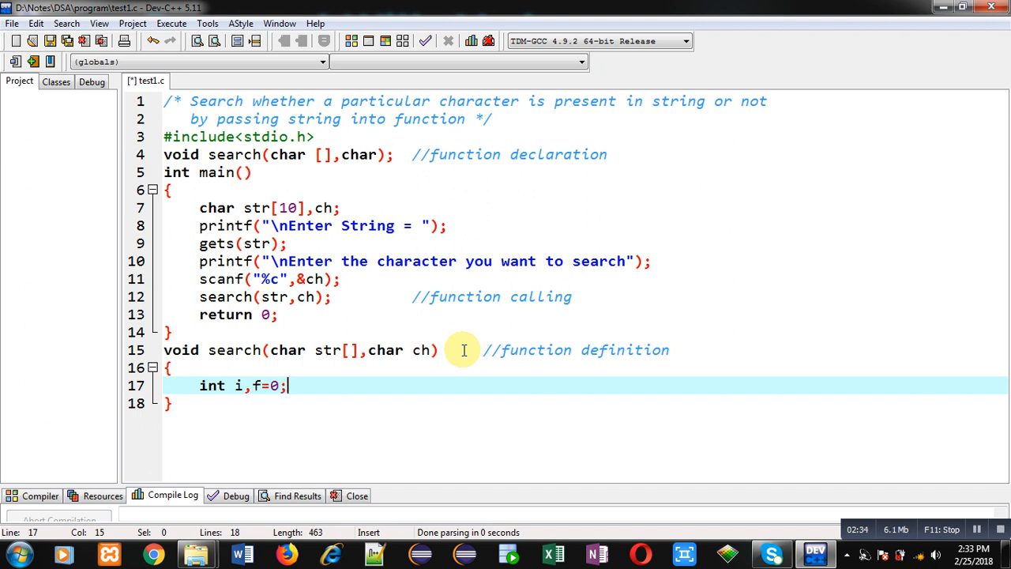
pyautogui.write('for(i)')
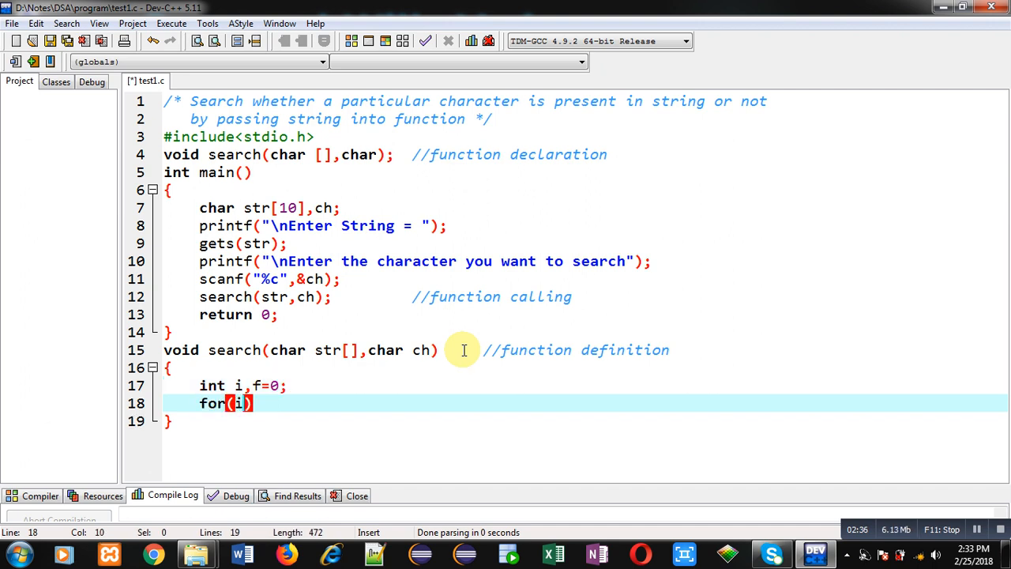
pyautogui.write('i=0;')
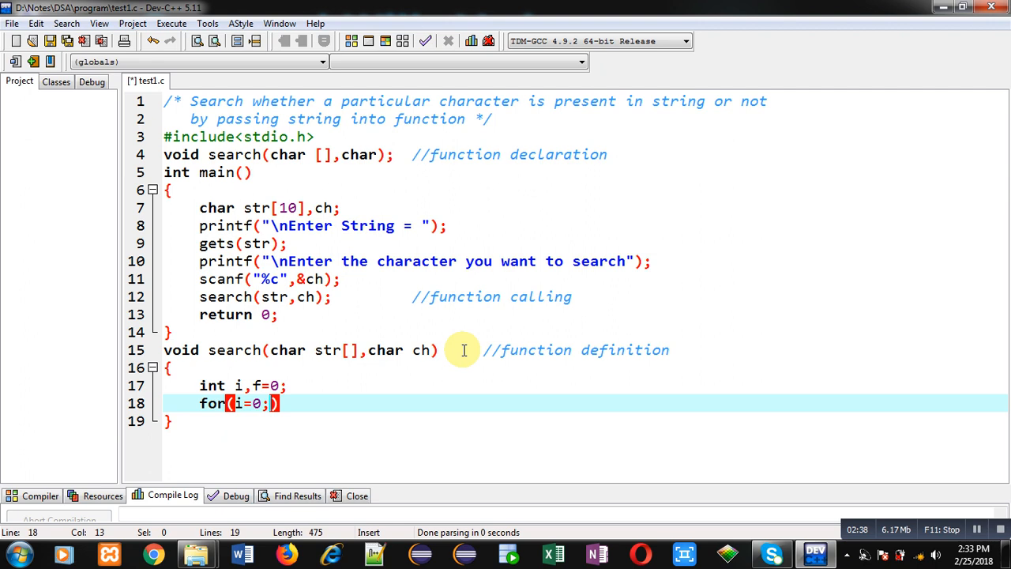
pyautogui.write('str[i')
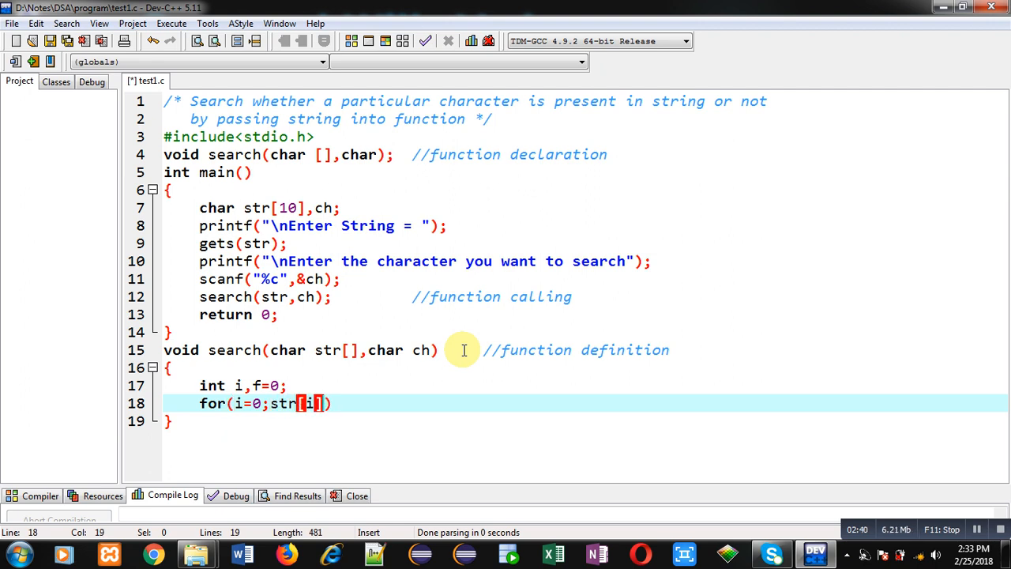
pyautogui.write('!=0')
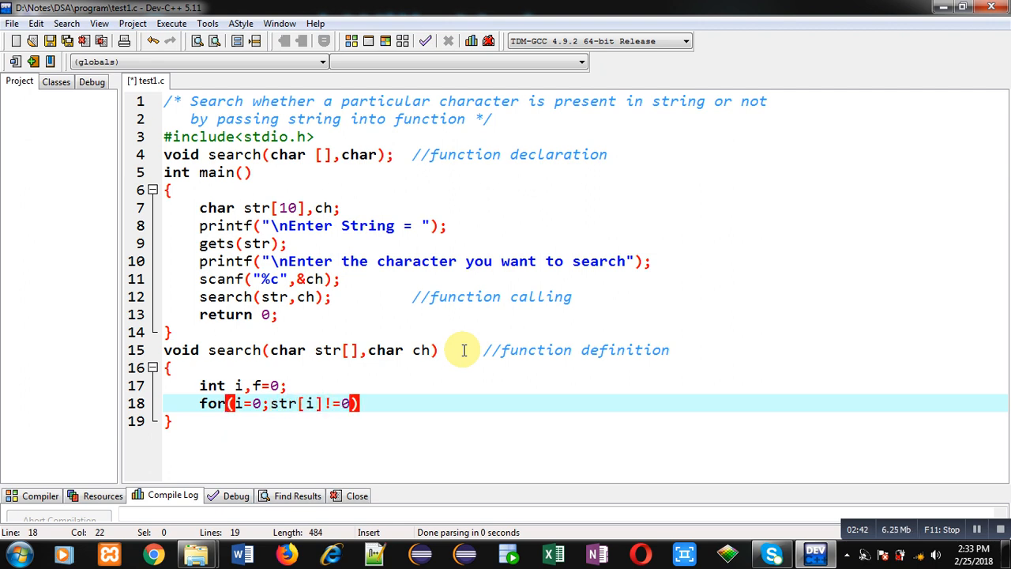
pyautogui.write("'\\0';i++")
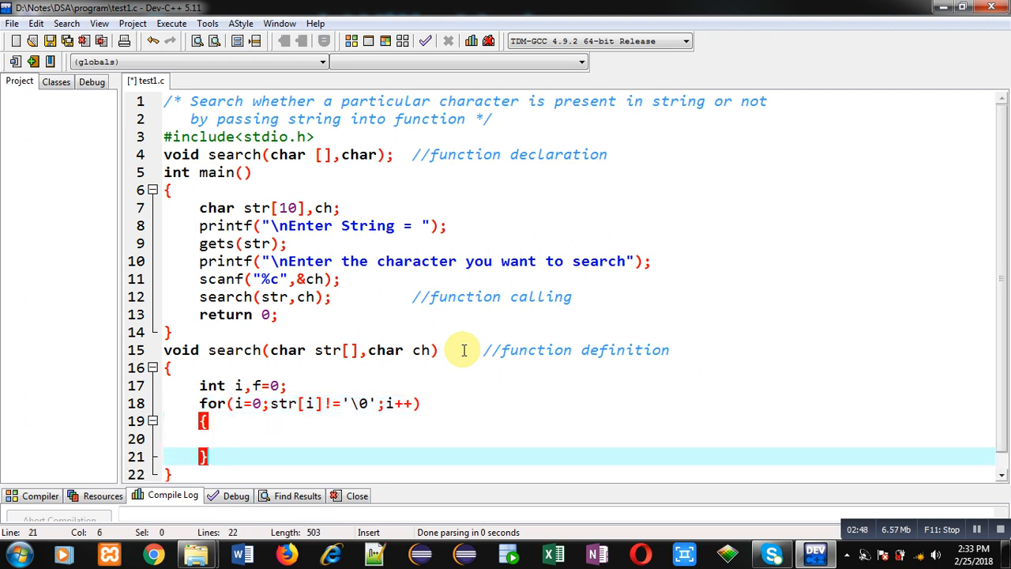
# Step: Inside the loop add if(str[i]==ch) that sets f=1 and breaks
pyautogui.click(308, 386)
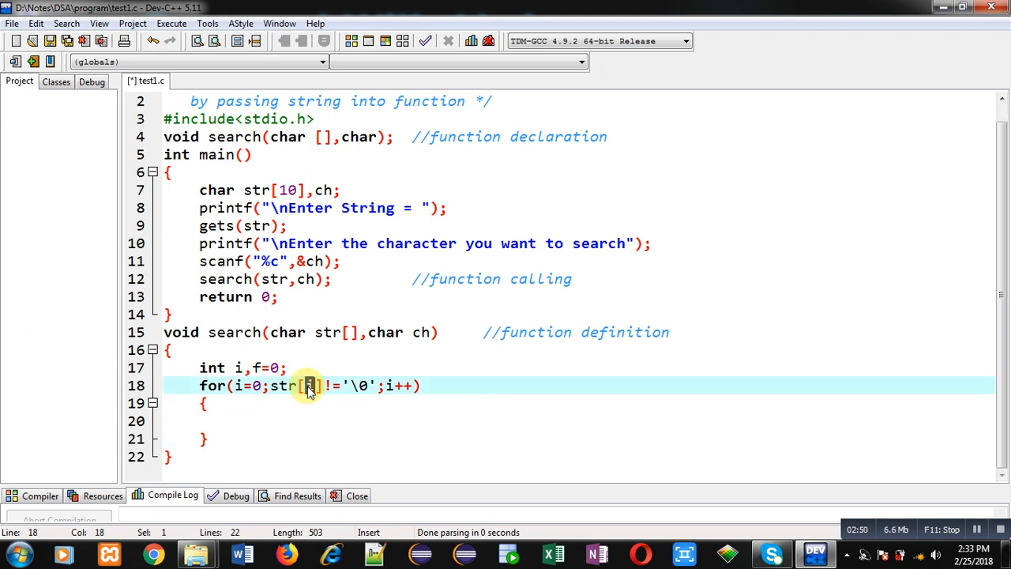
pyautogui.doubleClick(310, 386)
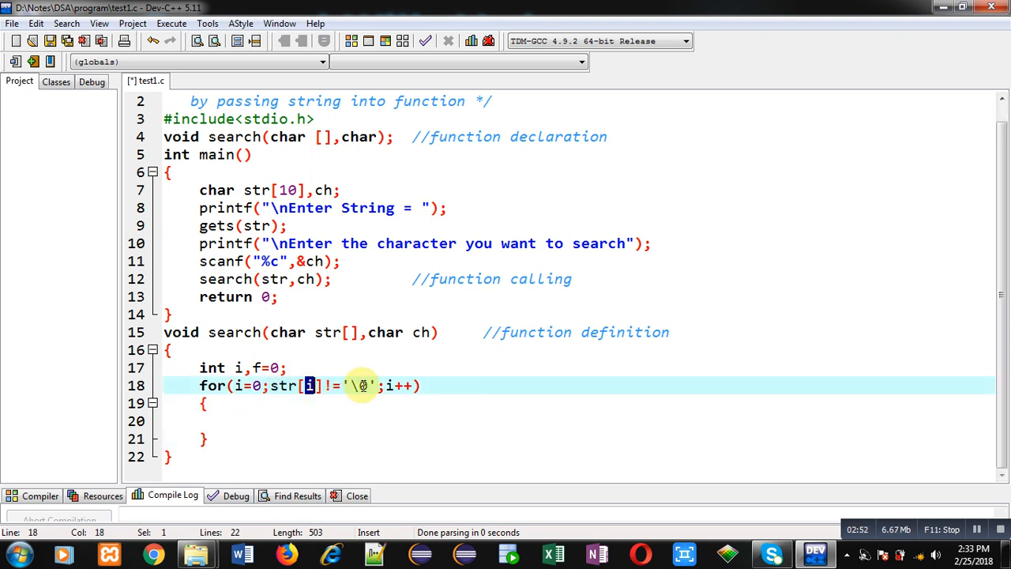
pyautogui.click(237, 420)
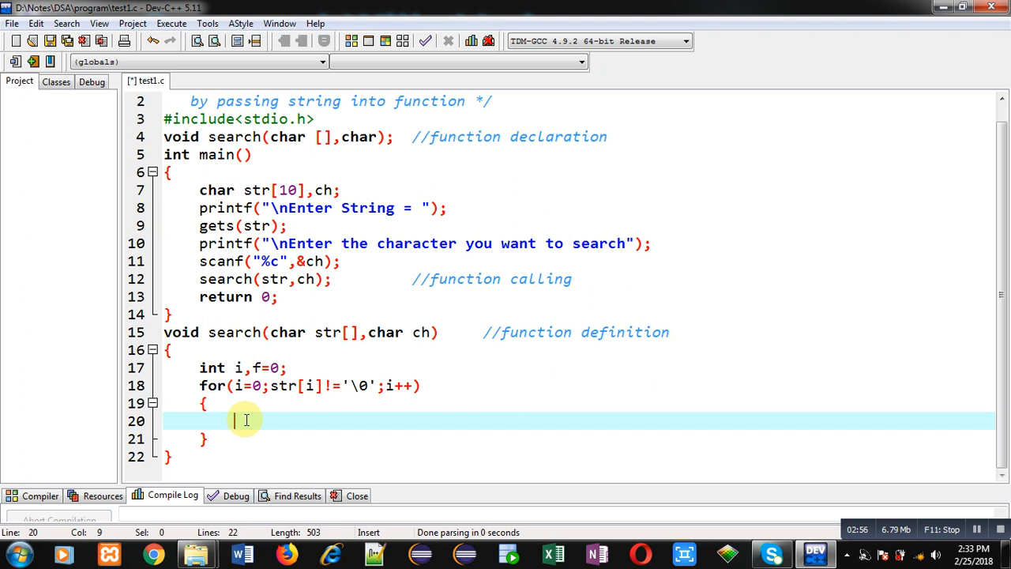
pyautogui.write('if')
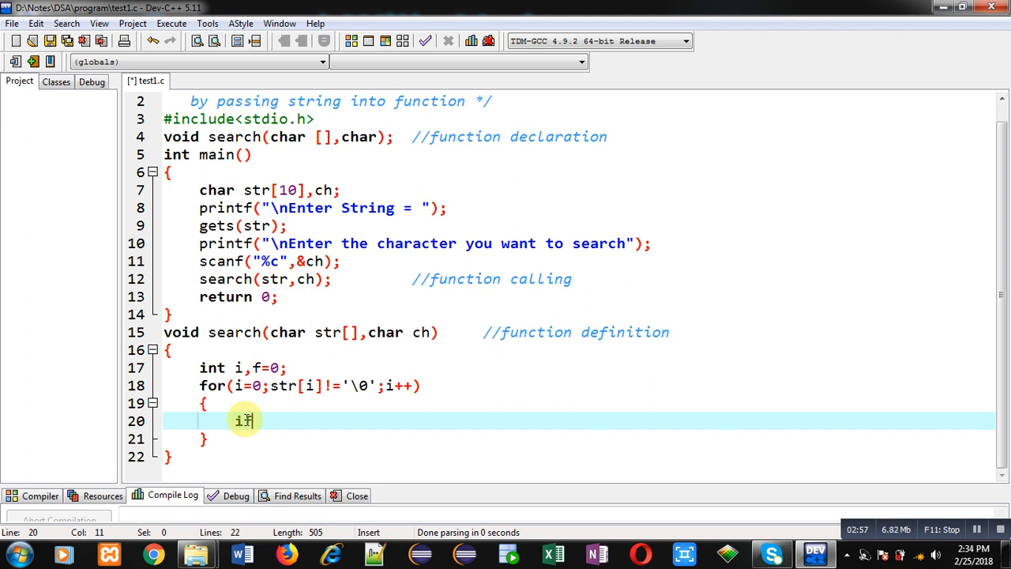
pyautogui.write('(str[i])')
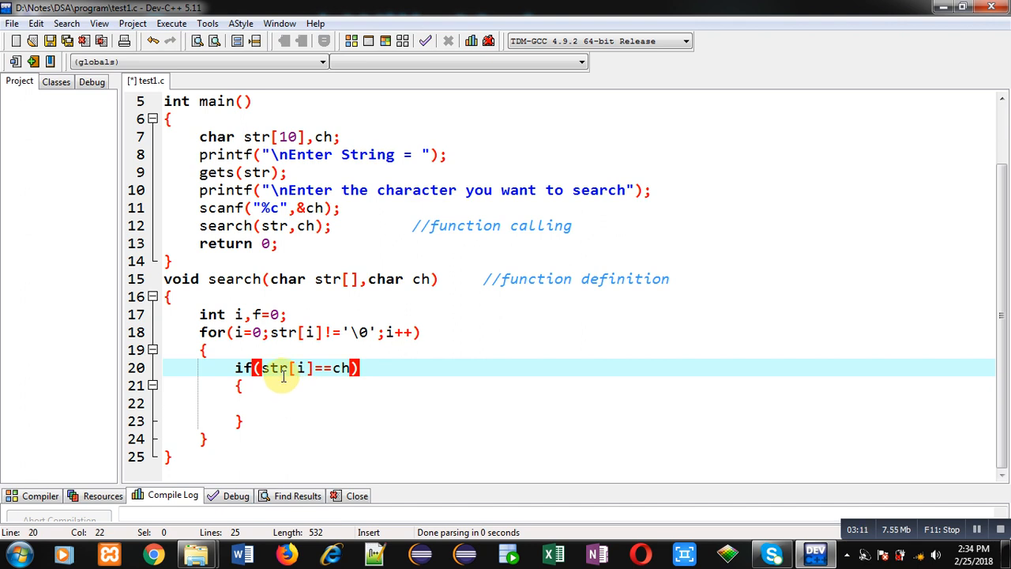
pyautogui.moveTo(256, 398)
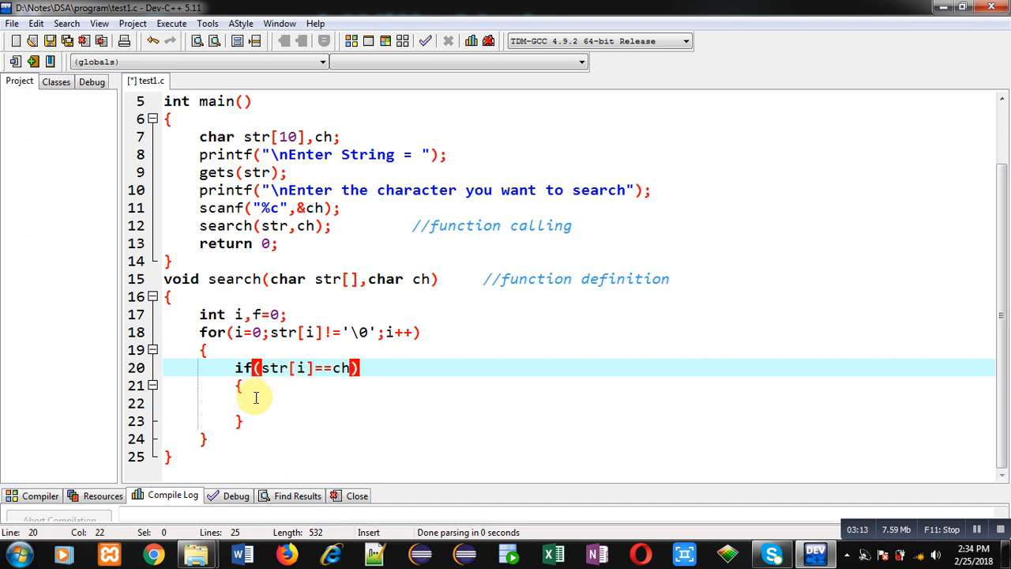
pyautogui.write('f')
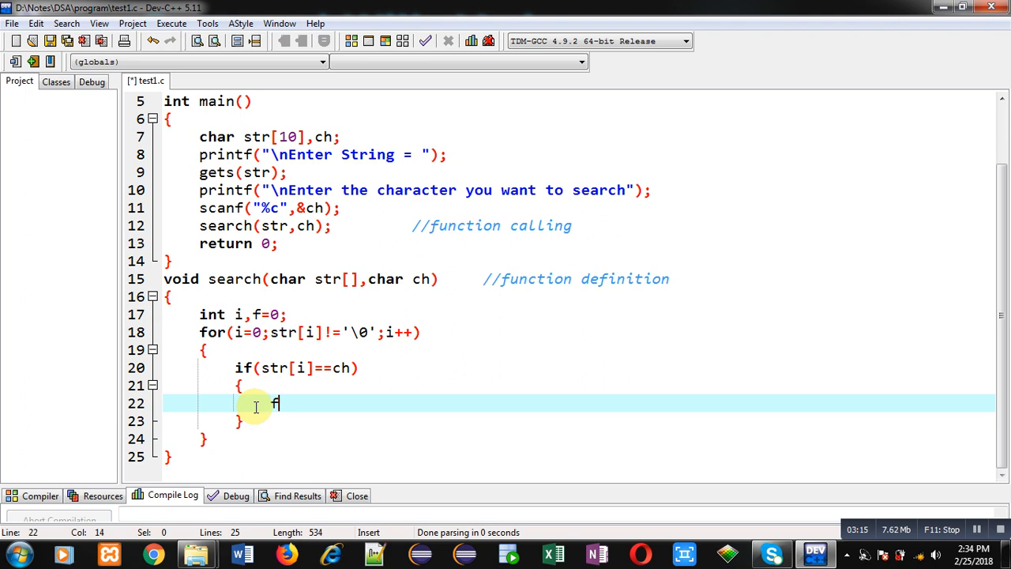
pyautogui.write('=1;')
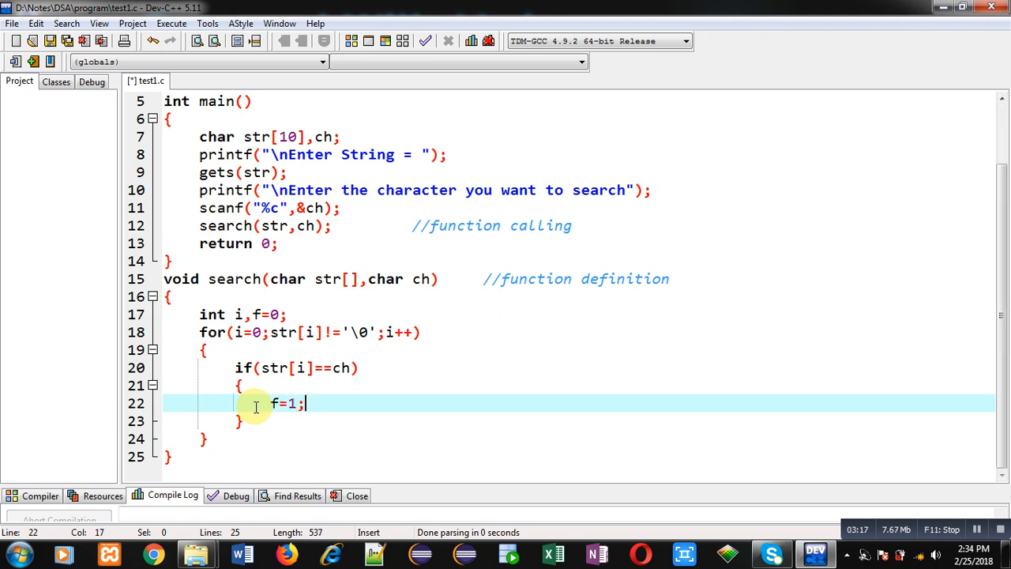
pyautogui.write('break;')
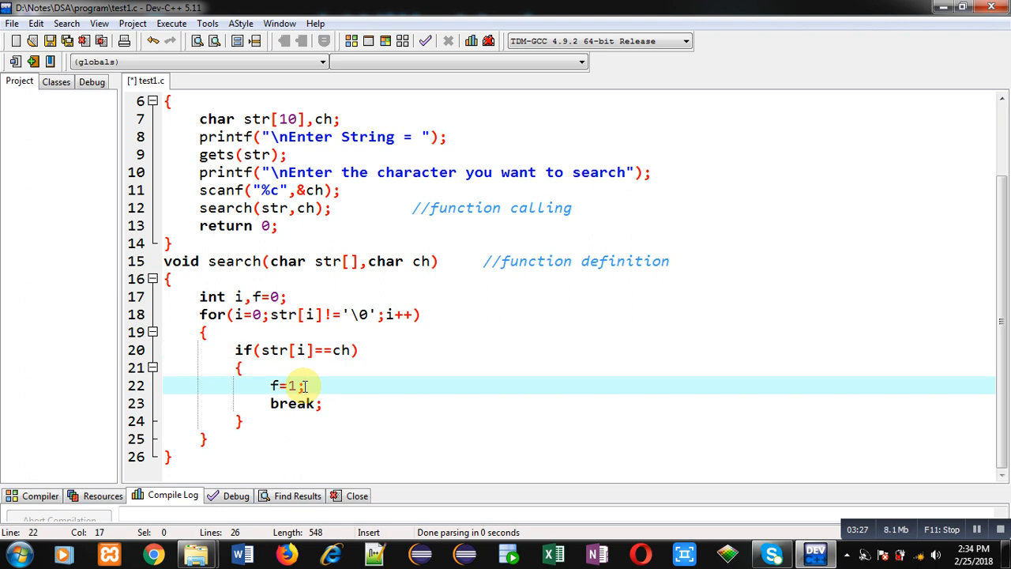
# Step: After the loop print "Character is Present in String" when f==1
pyautogui.click(202, 439)
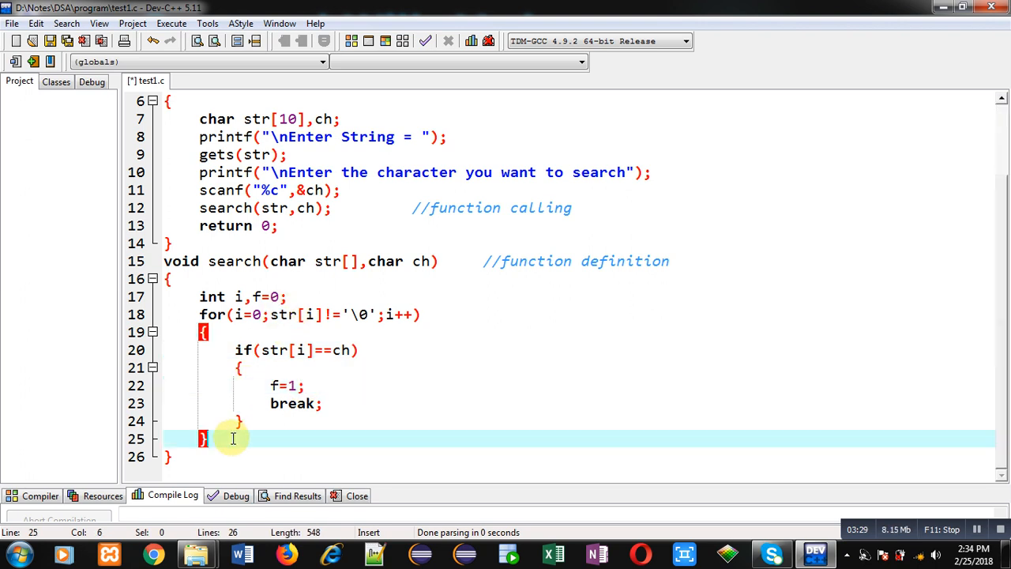
pyautogui.write('if(f)')
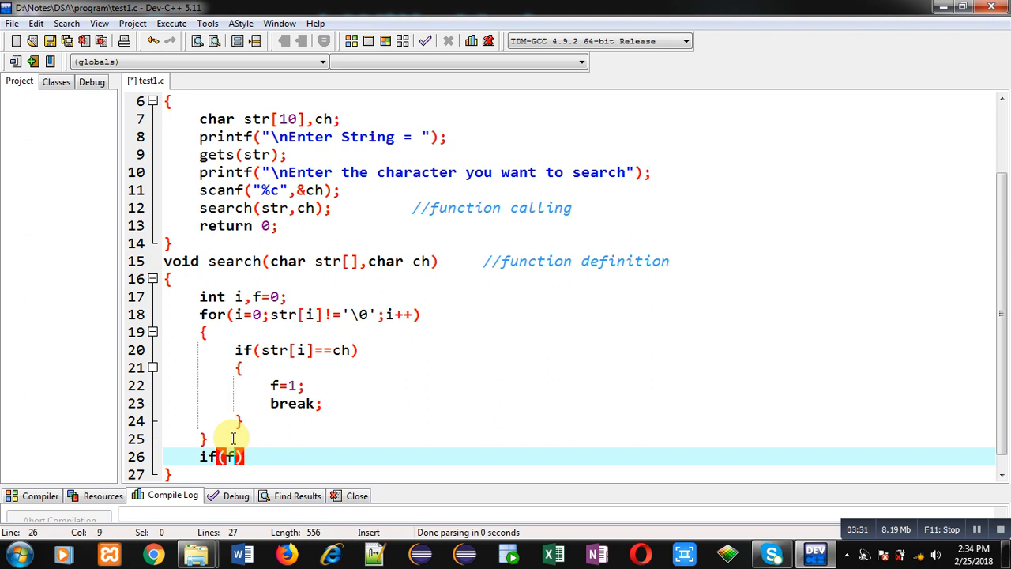
pyautogui.write('==1')
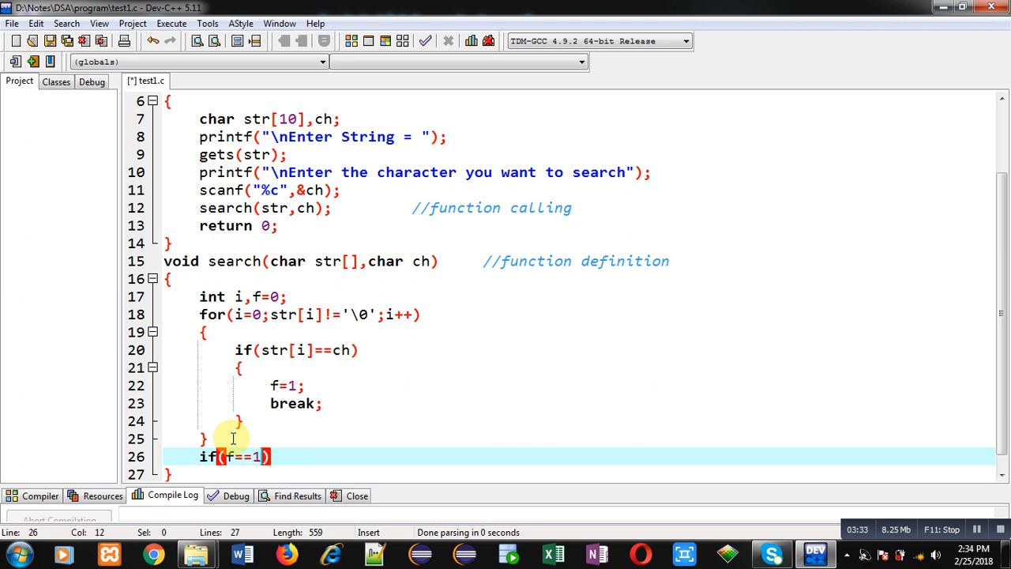
pyautogui.write('printf(')
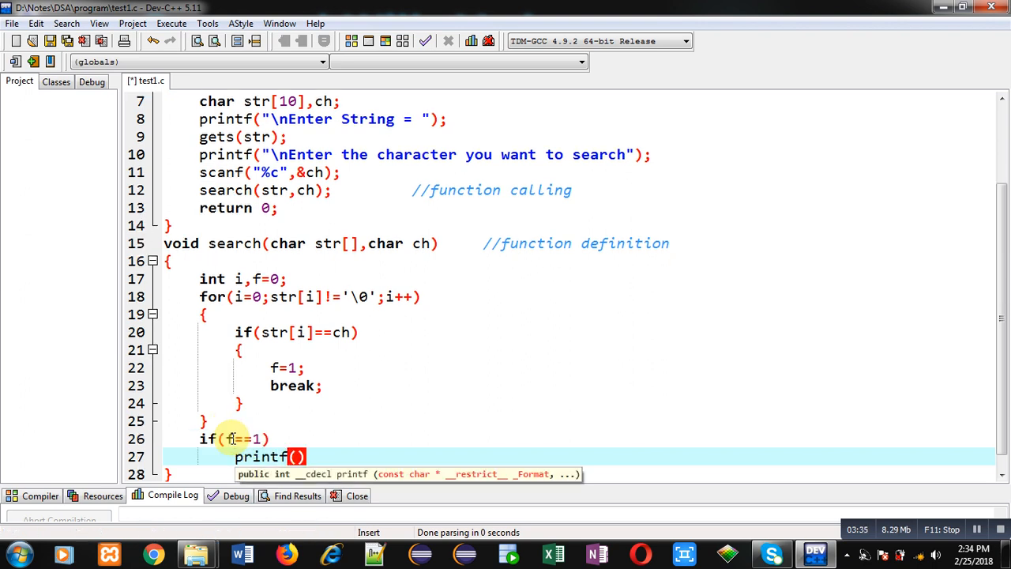
pyautogui.write('"\\nCharacter')
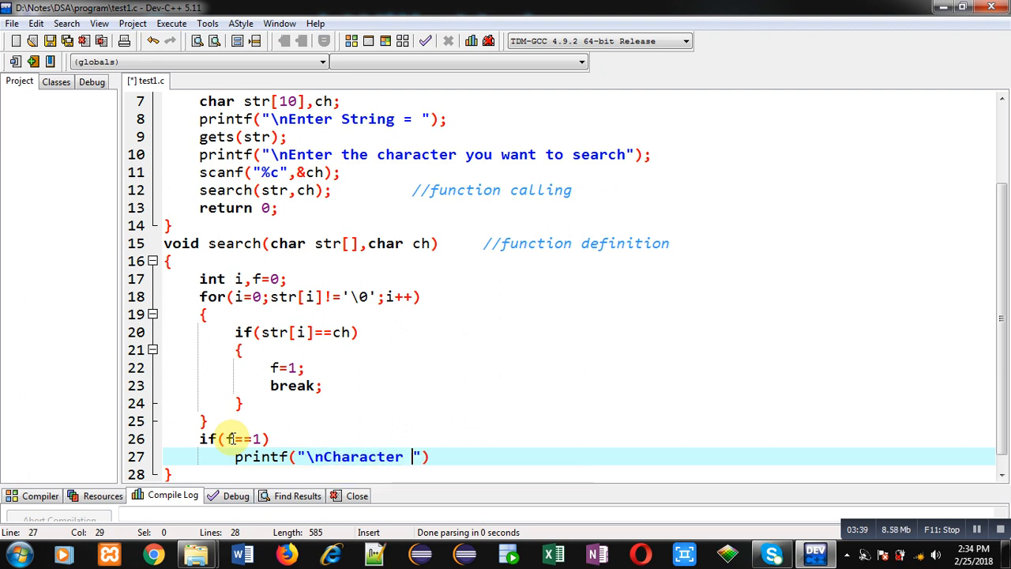
pyautogui.write('is Present in ST')
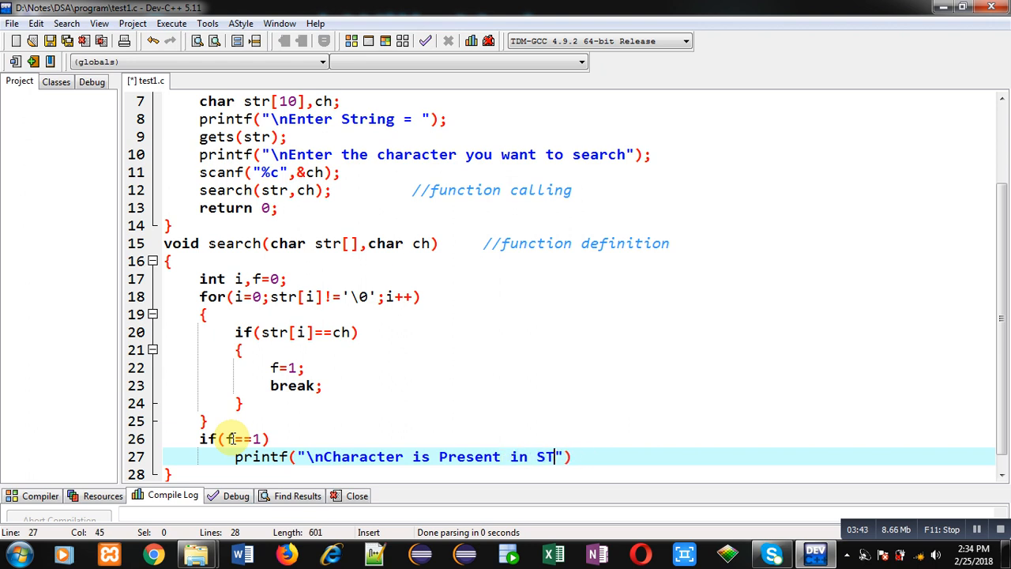
pyautogui.write('ring");')
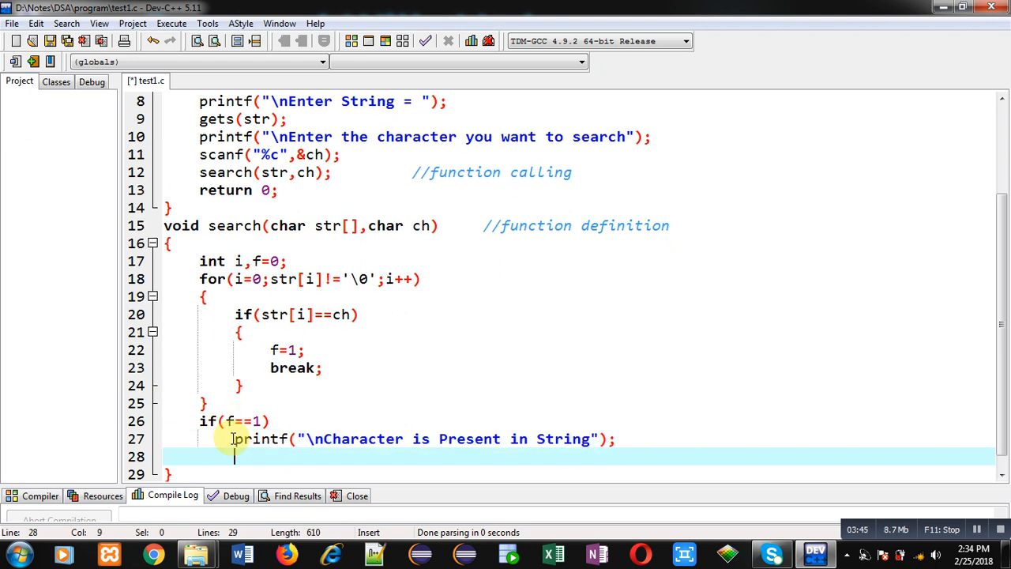
# Step: Add the else branch printing "Character is not Present in String" and save the file
pyautogui.write('else')
pyautogui.write('printf("\\n')
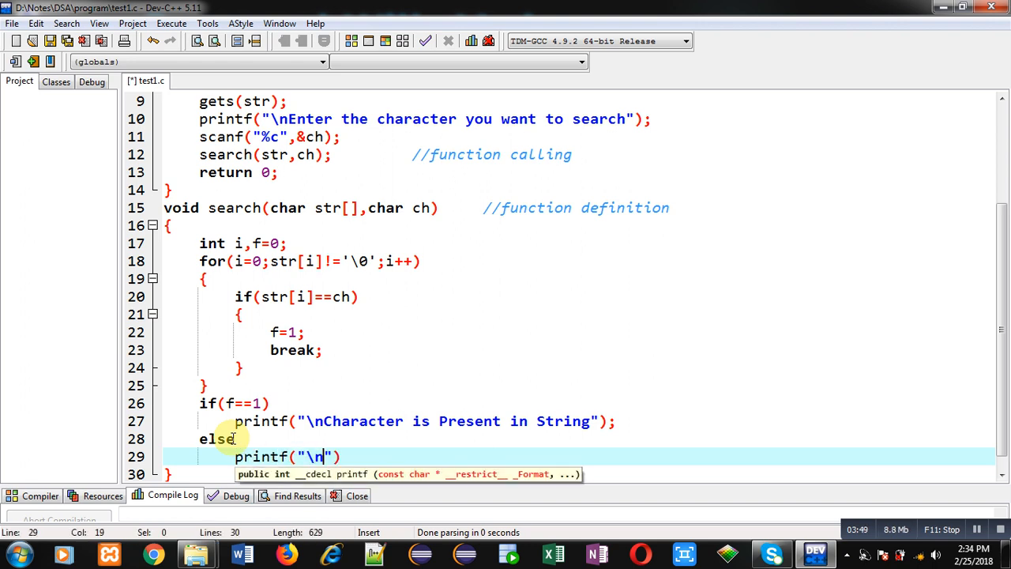
pyautogui.write('Character')
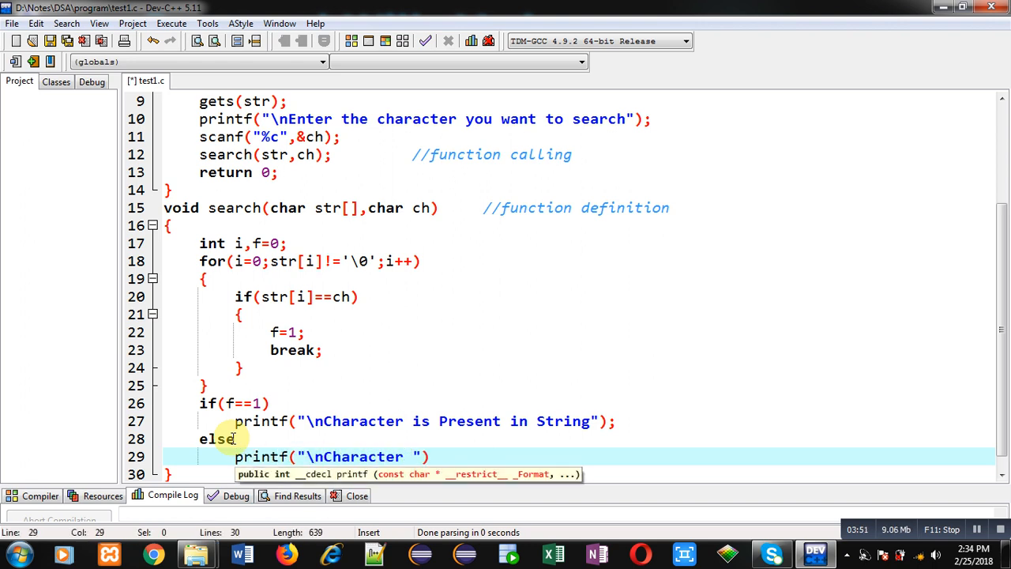
pyautogui.write('is not Pre')
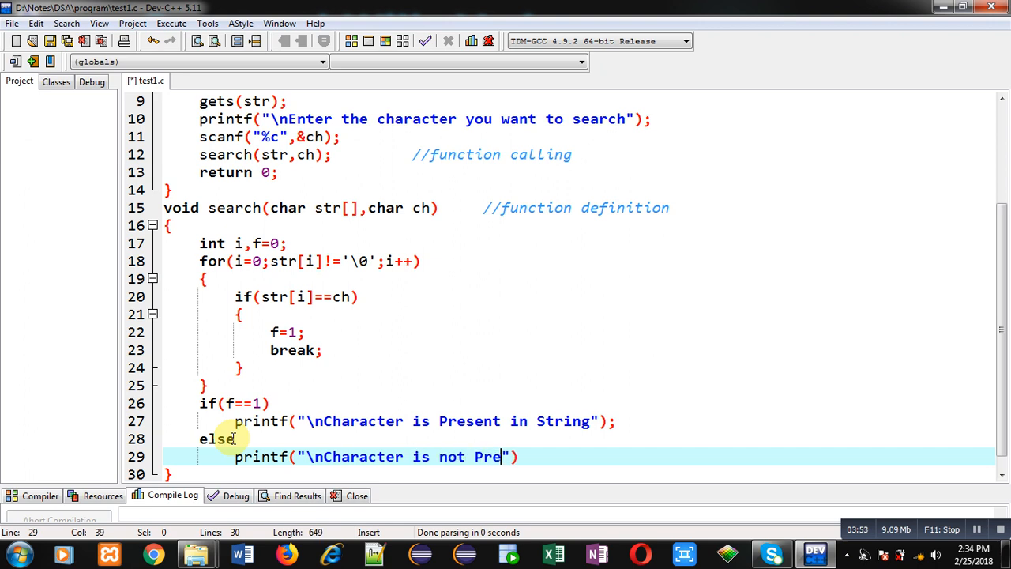
pyautogui.write('sent in String')
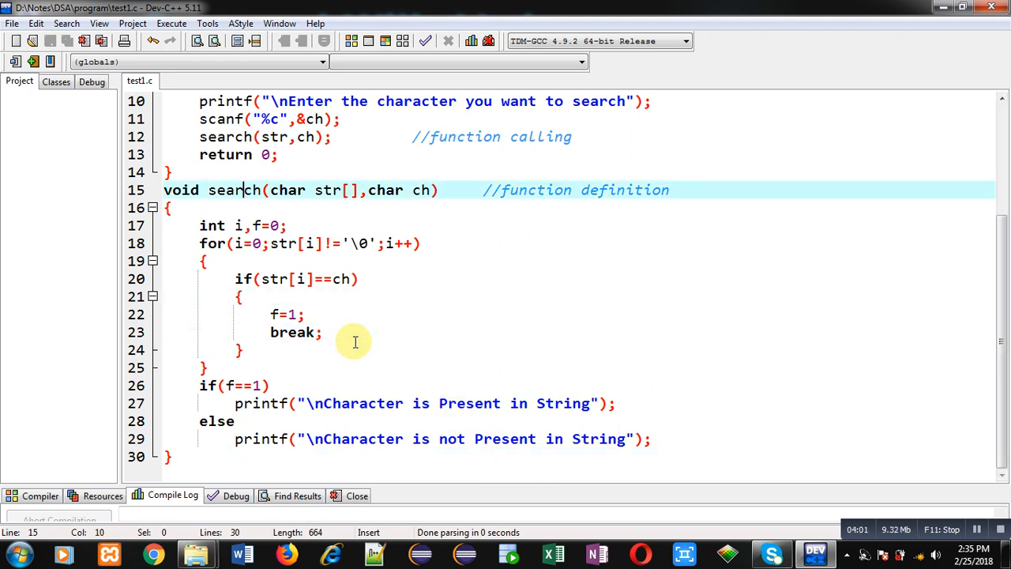
pyautogui.click(199, 172)
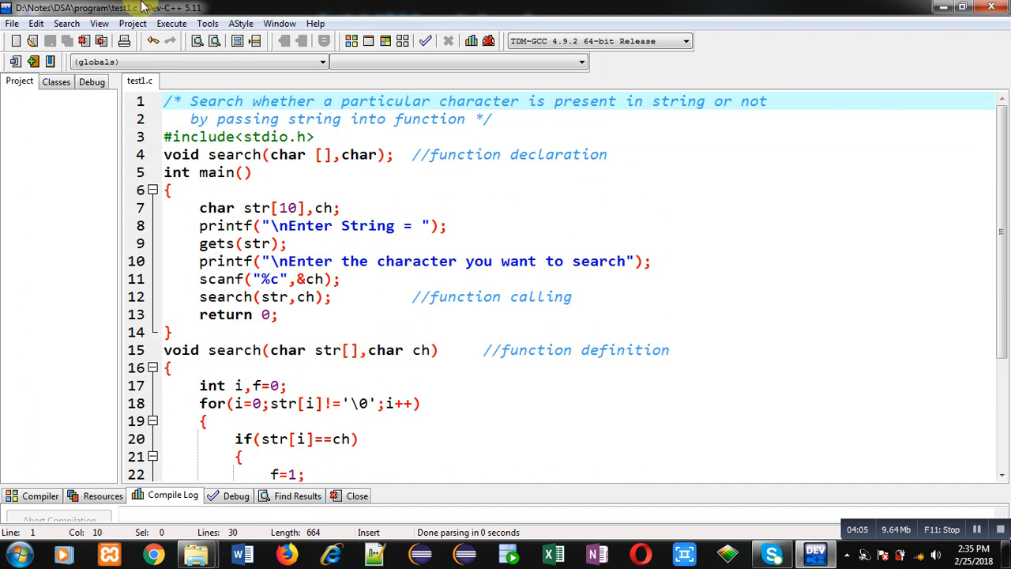
# Step: Compile and run via the Execute menu, entering Sanjay and the character a
pyautogui.click(170, 24)
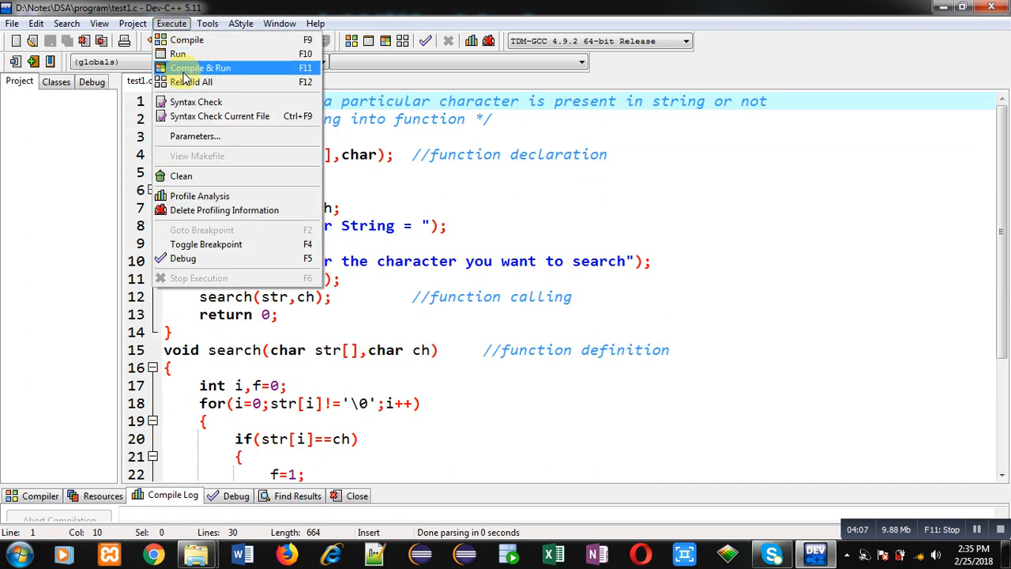
pyautogui.click(199, 66)
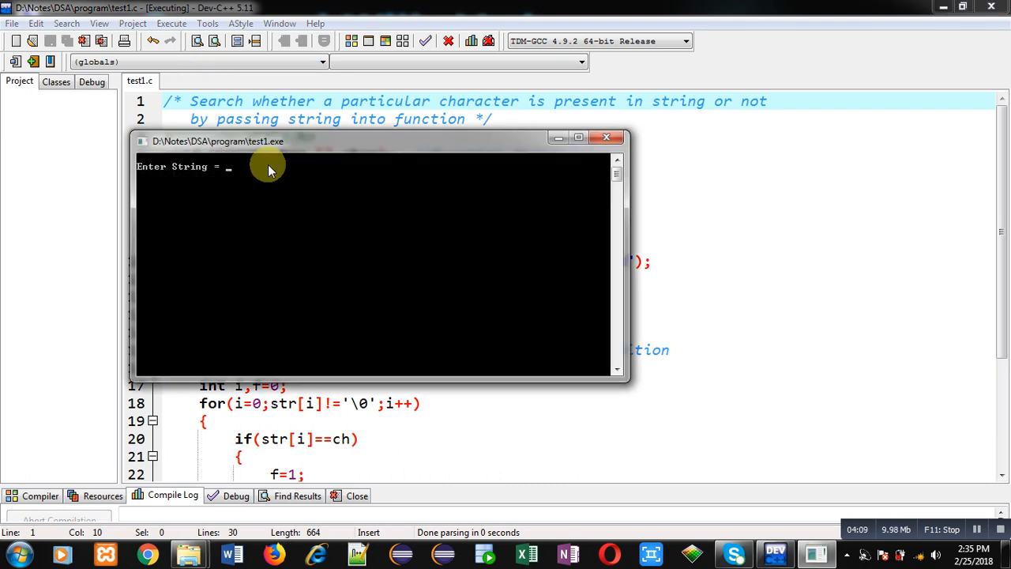
pyautogui.write('Sanjay')
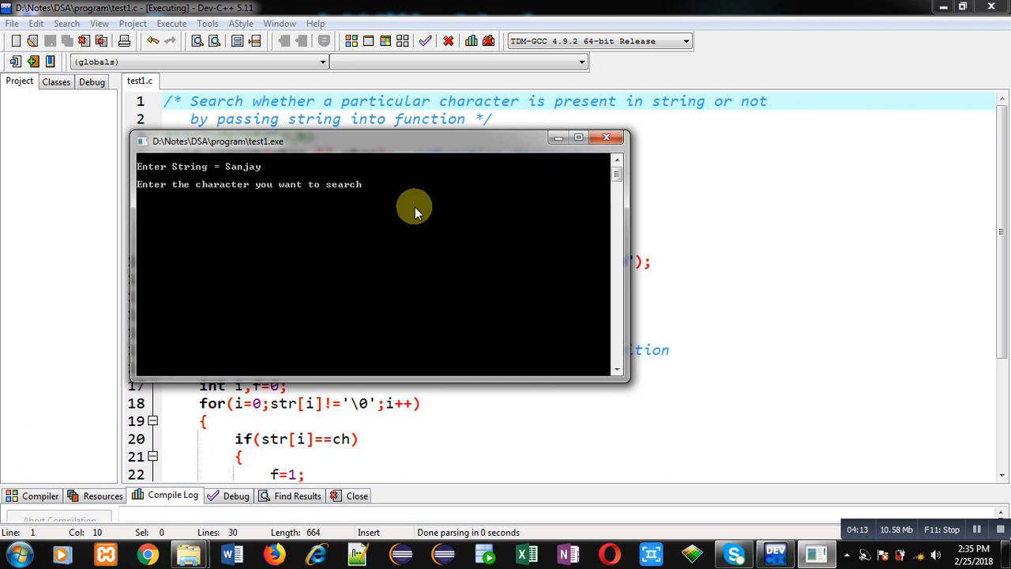
pyautogui.write('a')
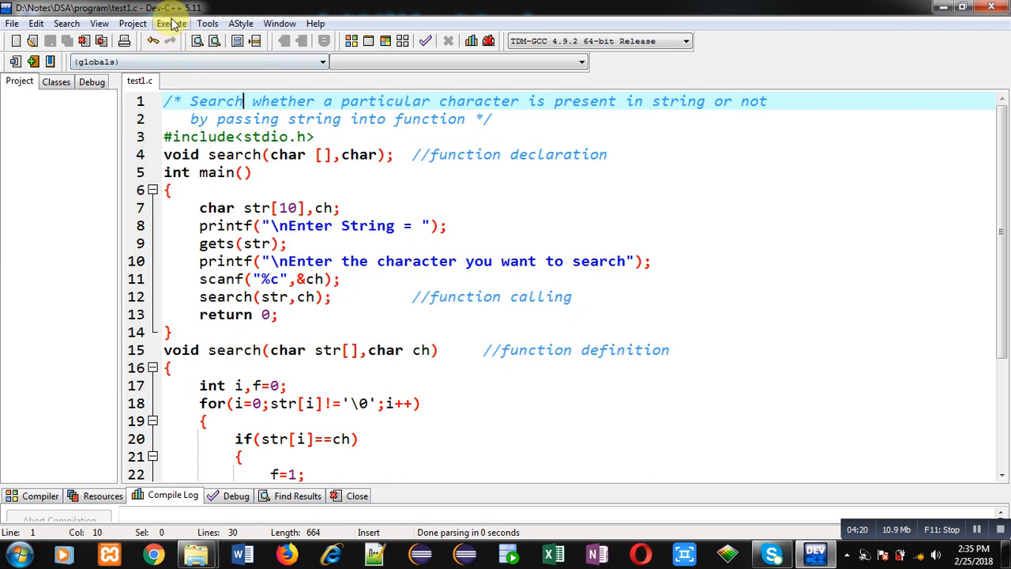
# Step: Run again with Sanjay and a missing character, getting "Character is not Present in String"
pyautogui.click(172, 24)
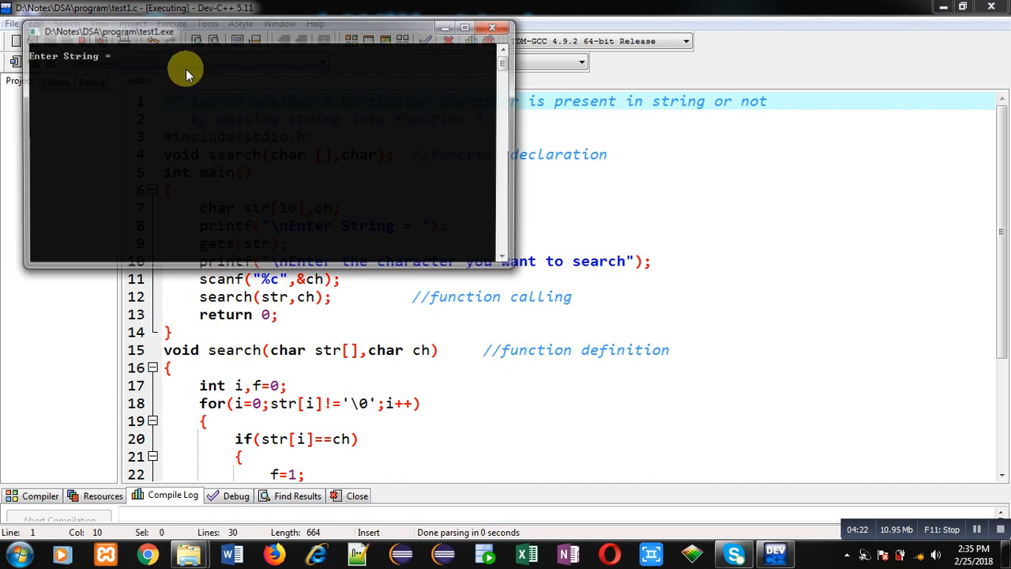
pyautogui.write('Sanjay')
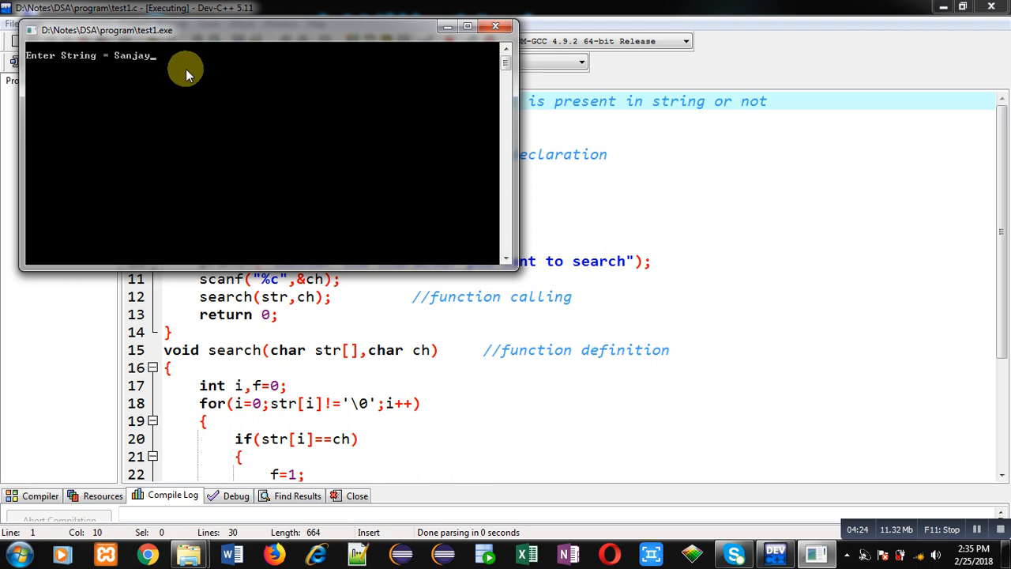
pyautogui.press('enter')
pyautogui.write('n')
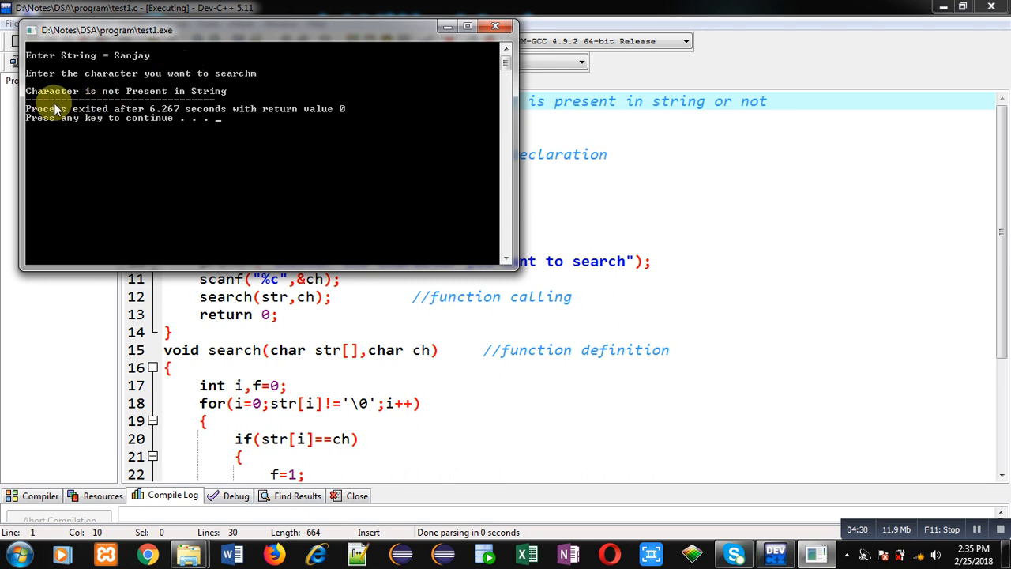
pyautogui.moveTo(209, 111)
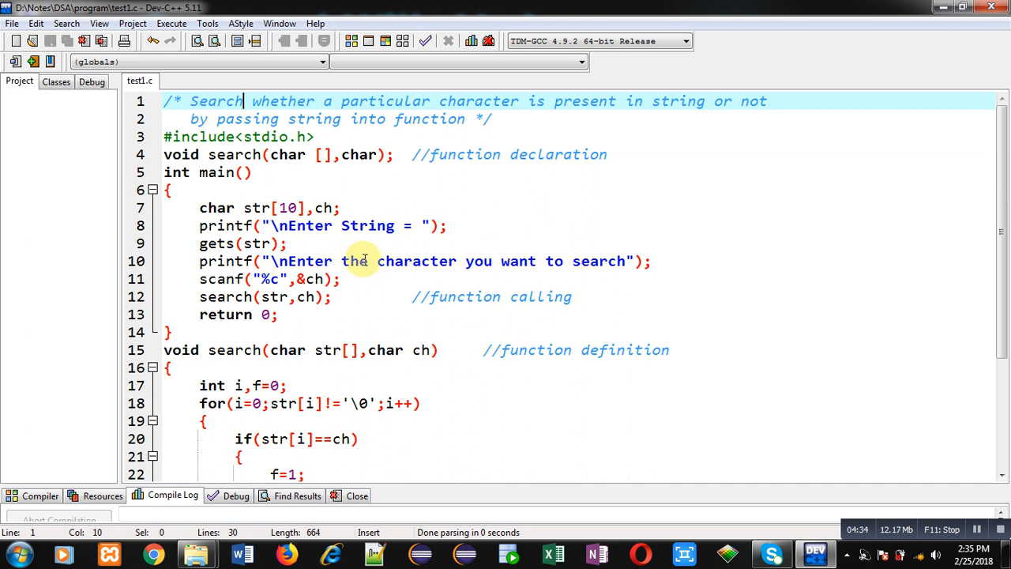
# Step: Scroll through the finished search source code to review it
pyautogui.click(288, 243)
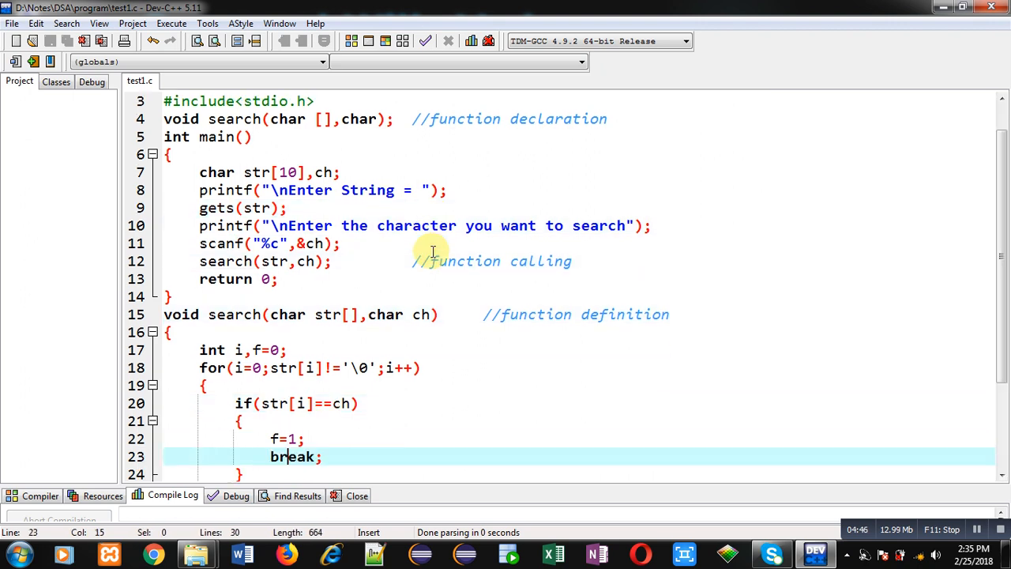
pyautogui.scroll(-3)
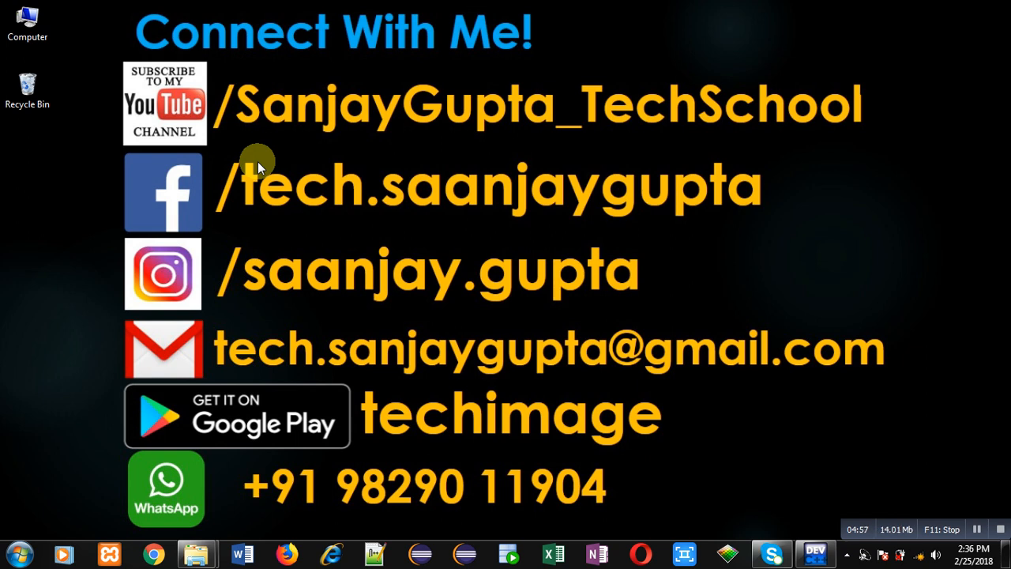
pyautogui.moveTo(458, 461)
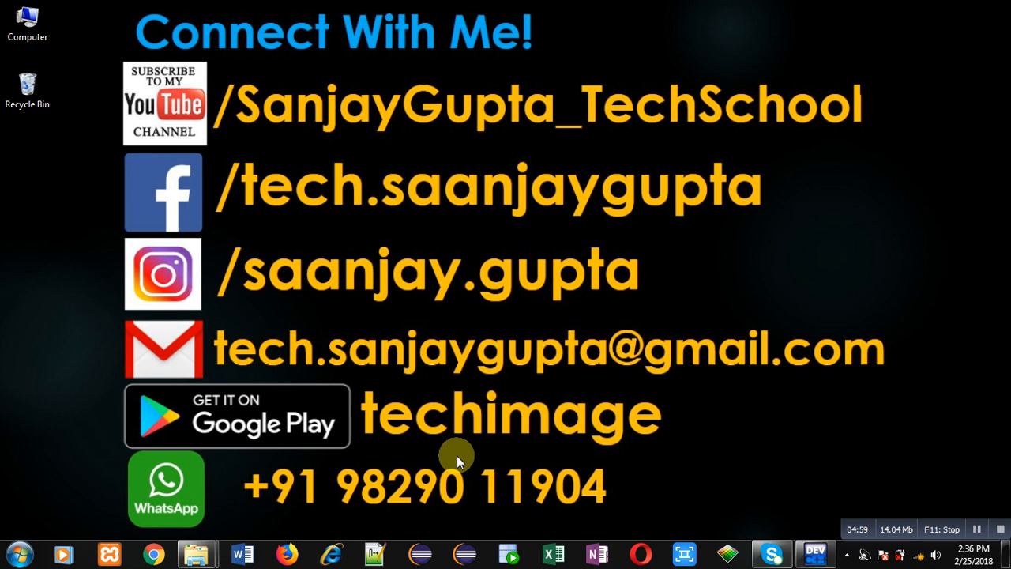